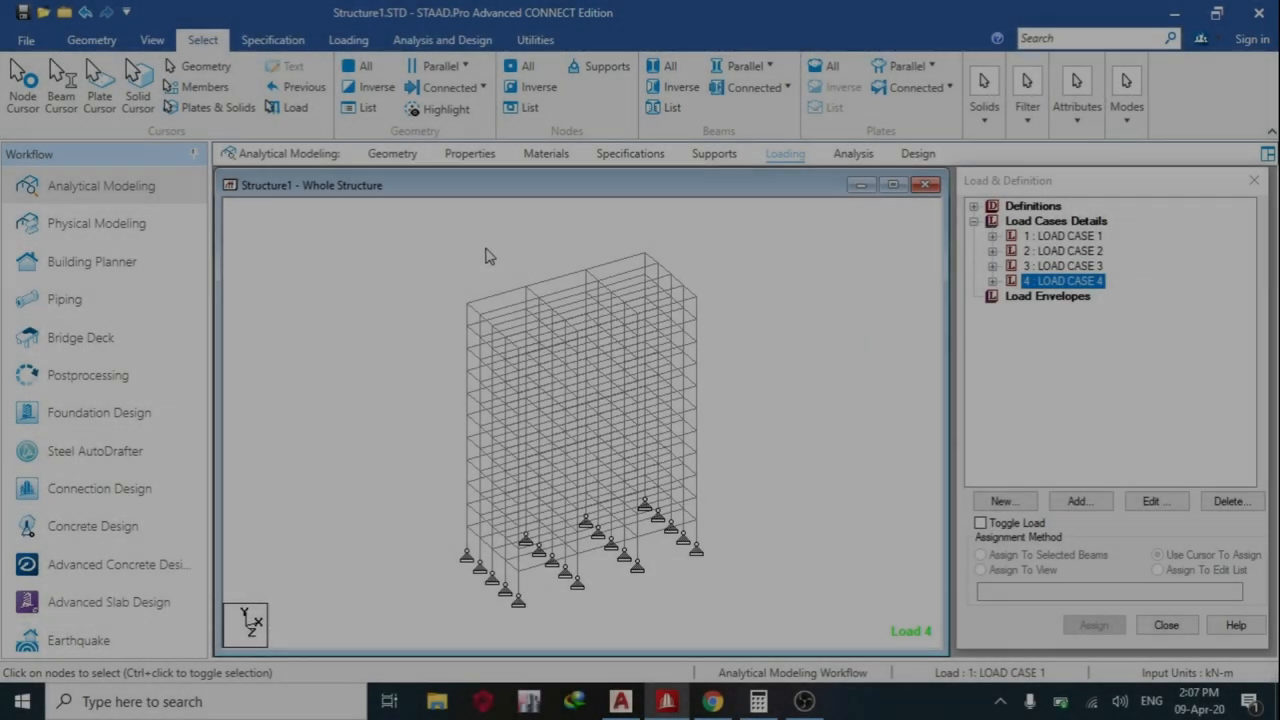
pyautogui.moveTo(430, 244)
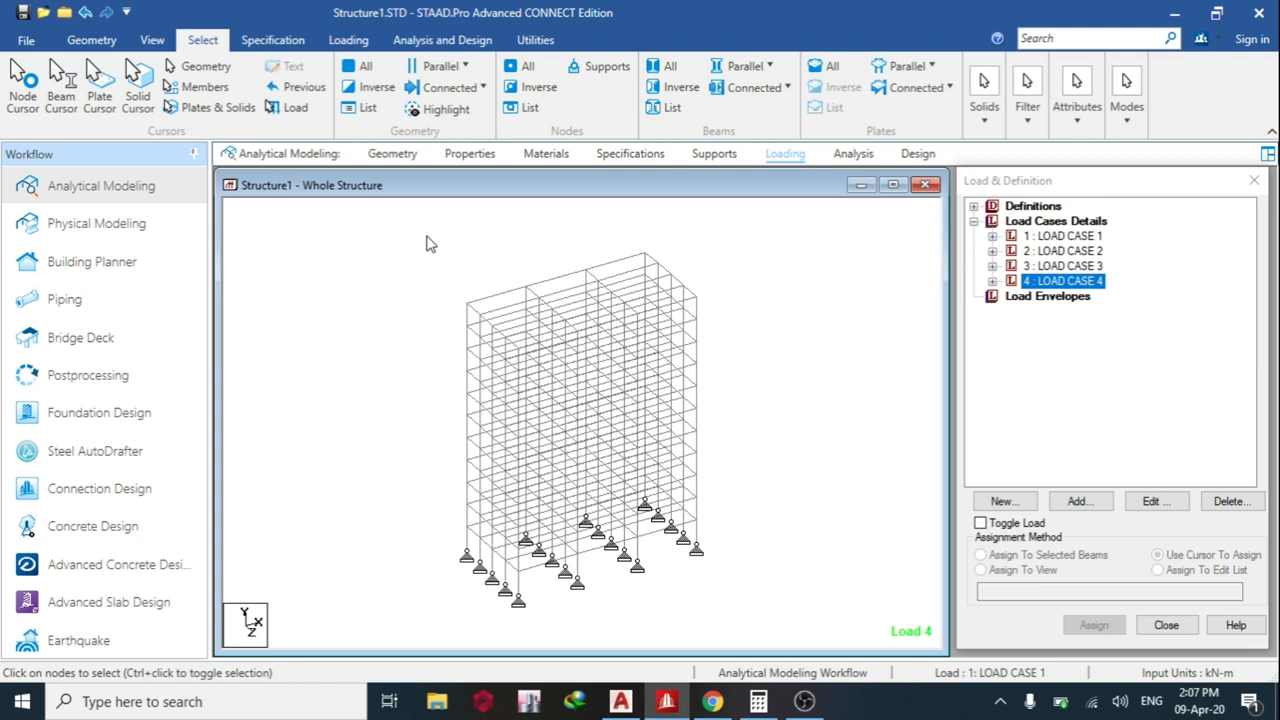
pyautogui.moveTo(810, 248)
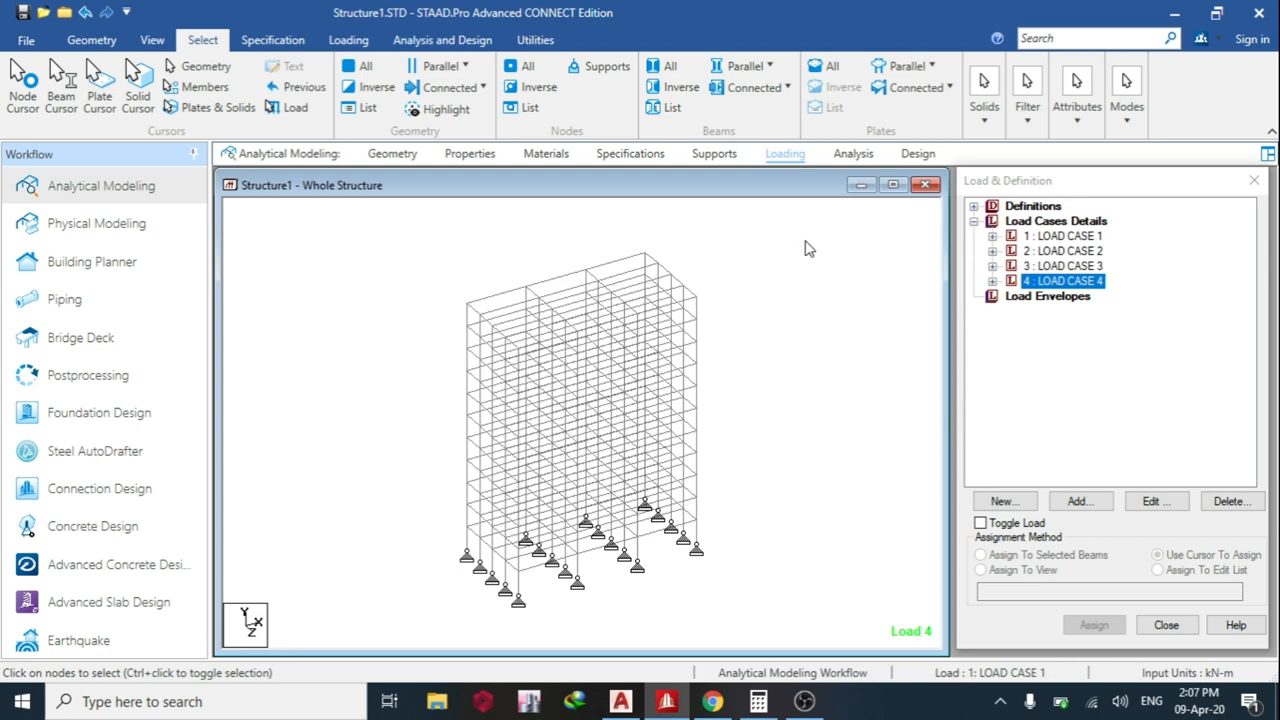
# - Review the model's geometry, HD260x142 section properties, materials, specifications and supports
pyautogui.click(90, 40)
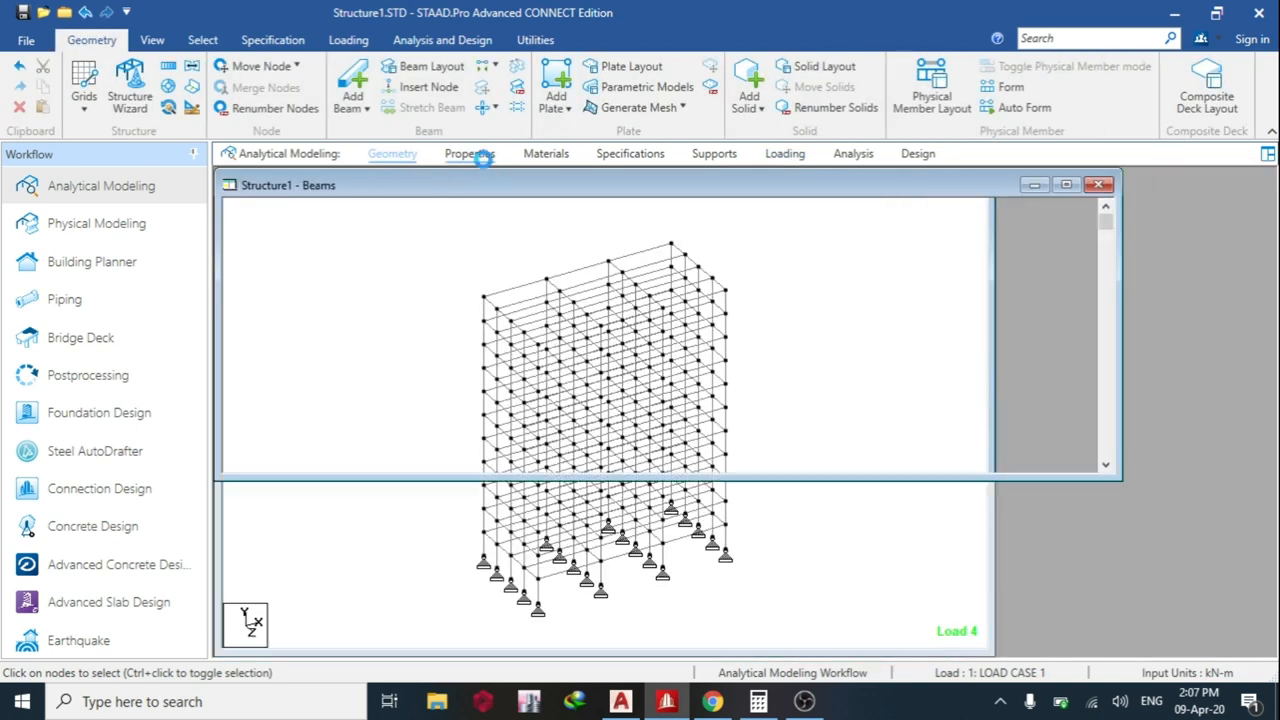
pyautogui.click(468, 152)
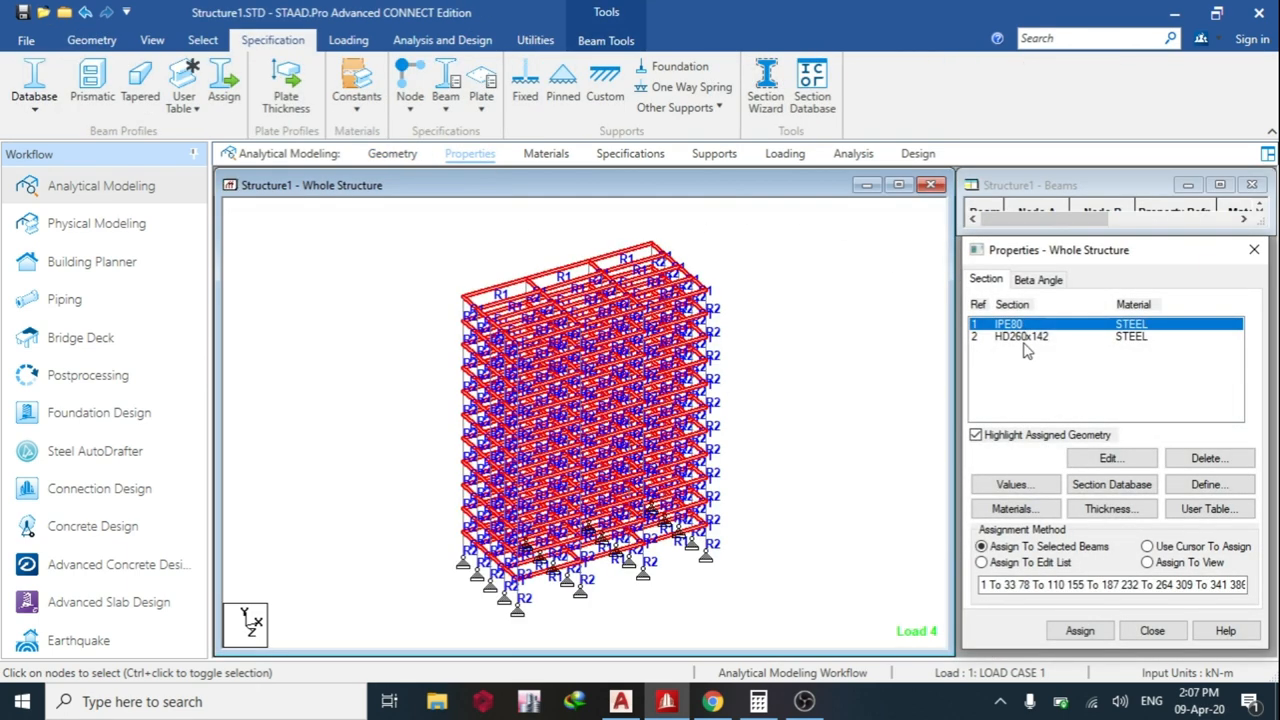
pyautogui.click(1020, 336)
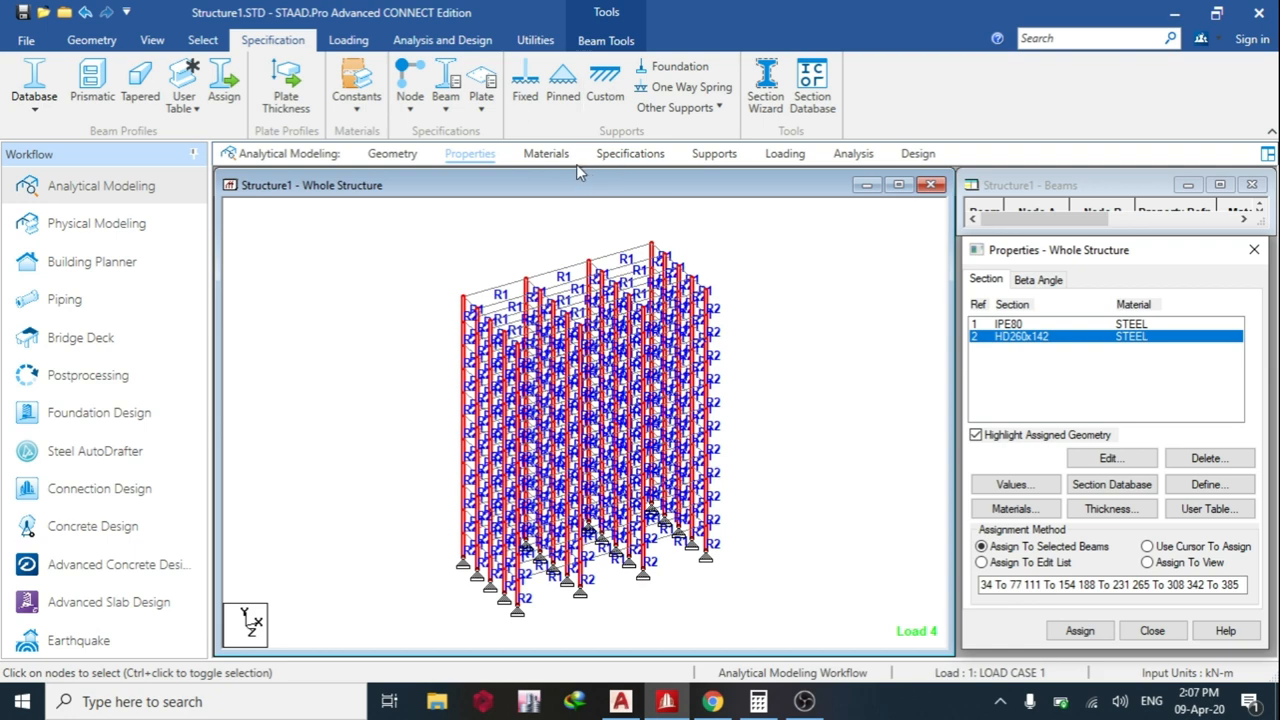
pyautogui.click(544, 152)
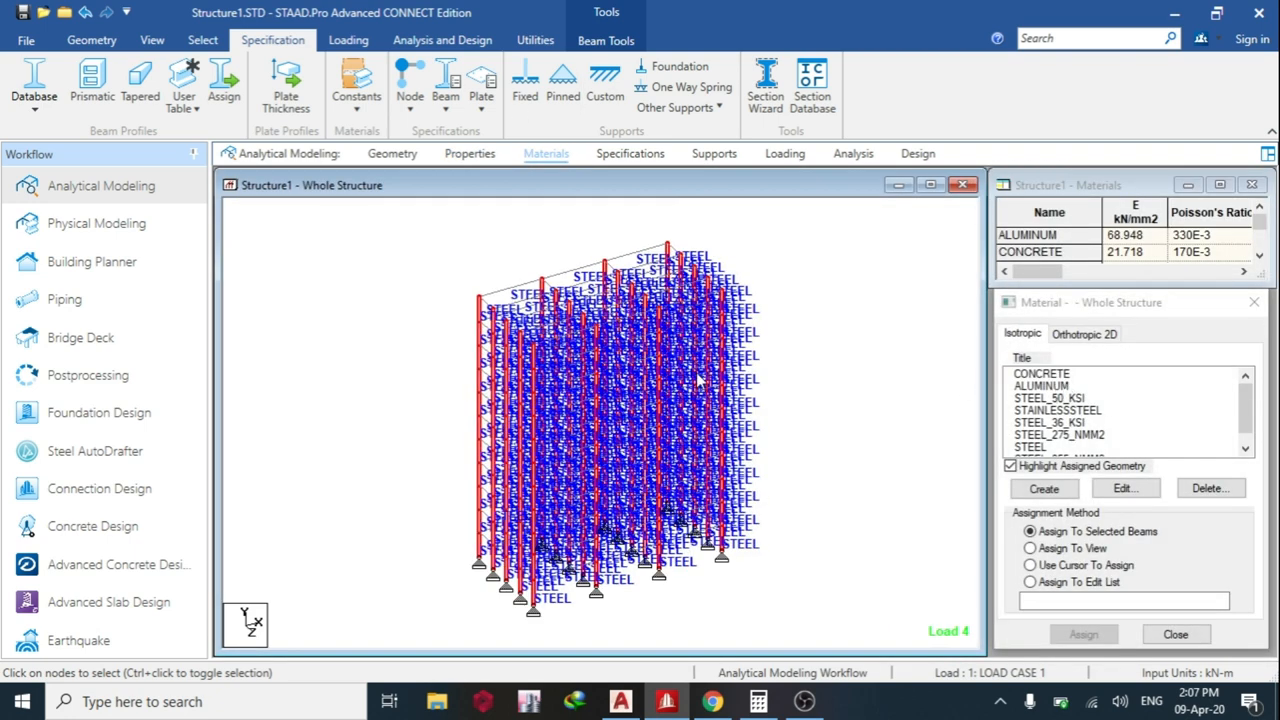
pyautogui.click(628, 152)
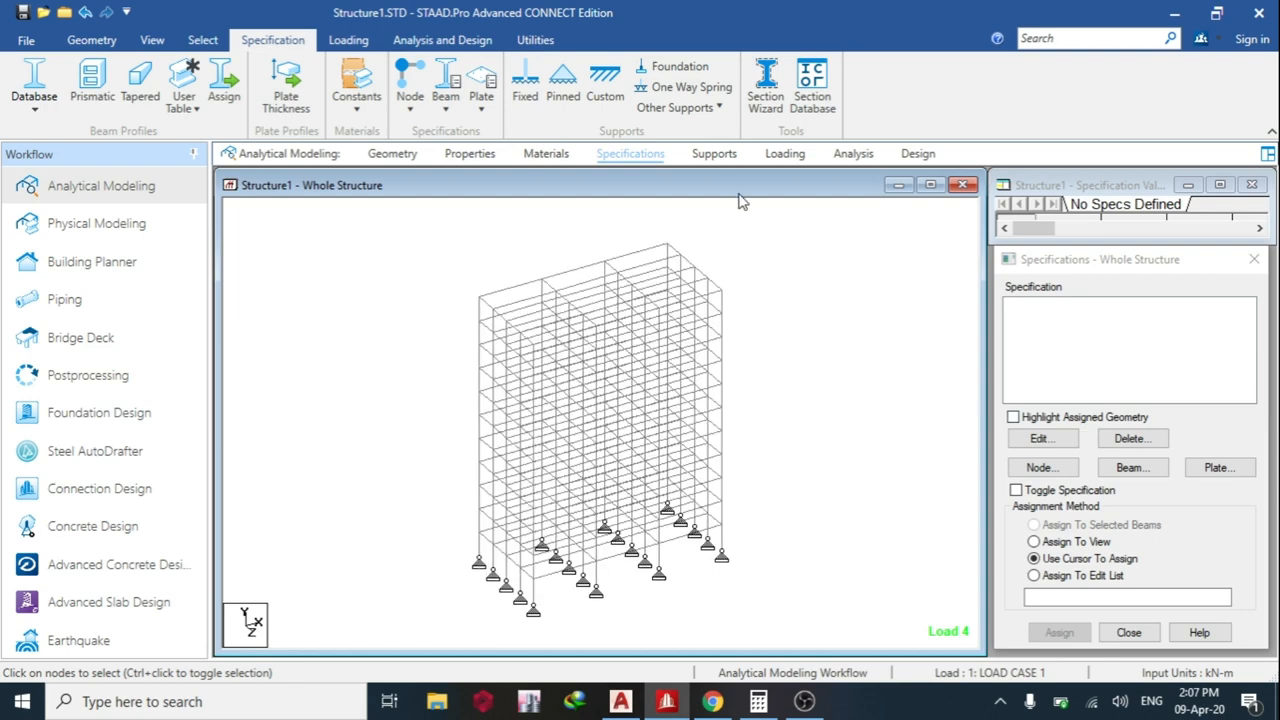
pyautogui.click(714, 152)
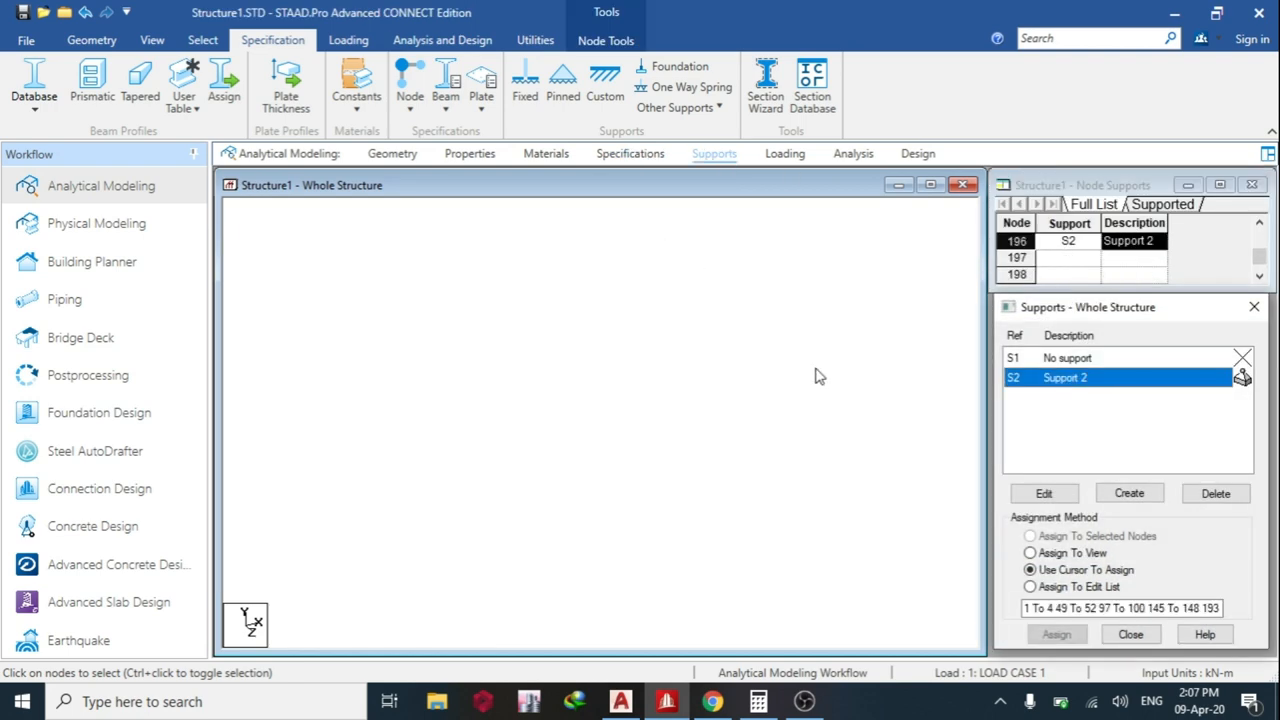
pyautogui.click(348, 40)
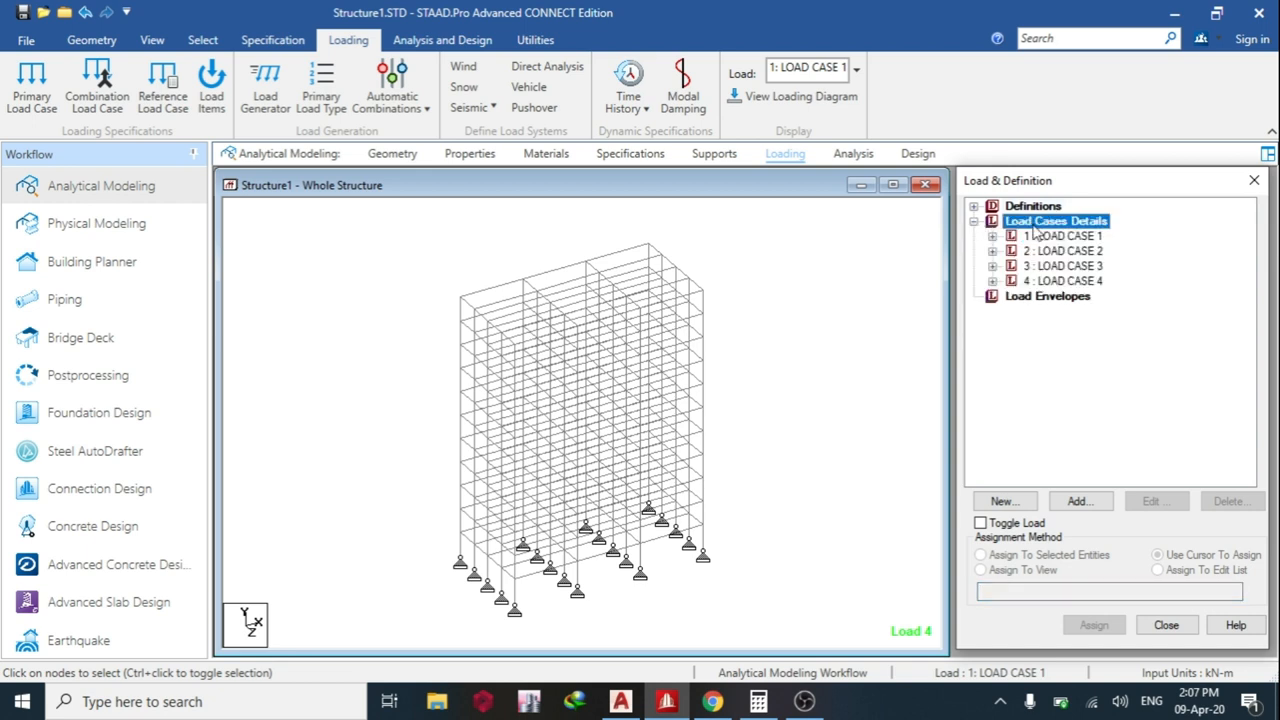
# - Show the wind definition and the contents of load cases 1-4, including the X and Z wind loads
pyautogui.click(972, 206)
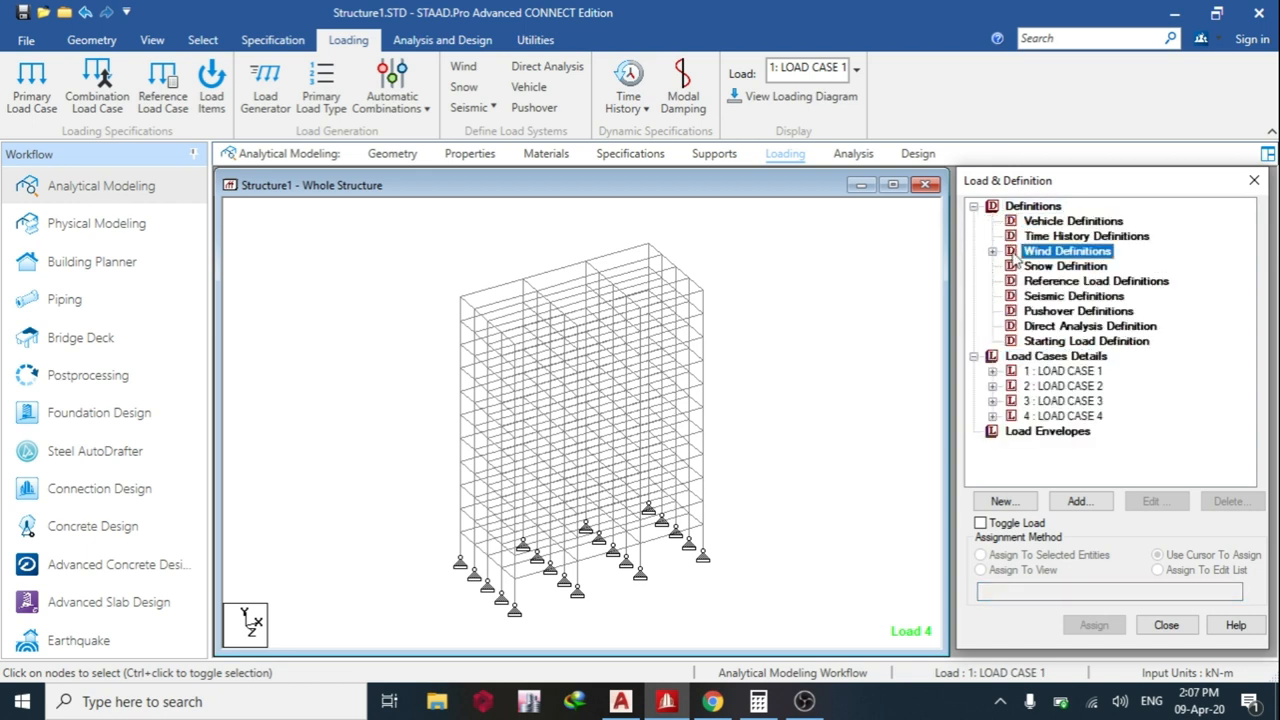
pyautogui.click(1012, 252)
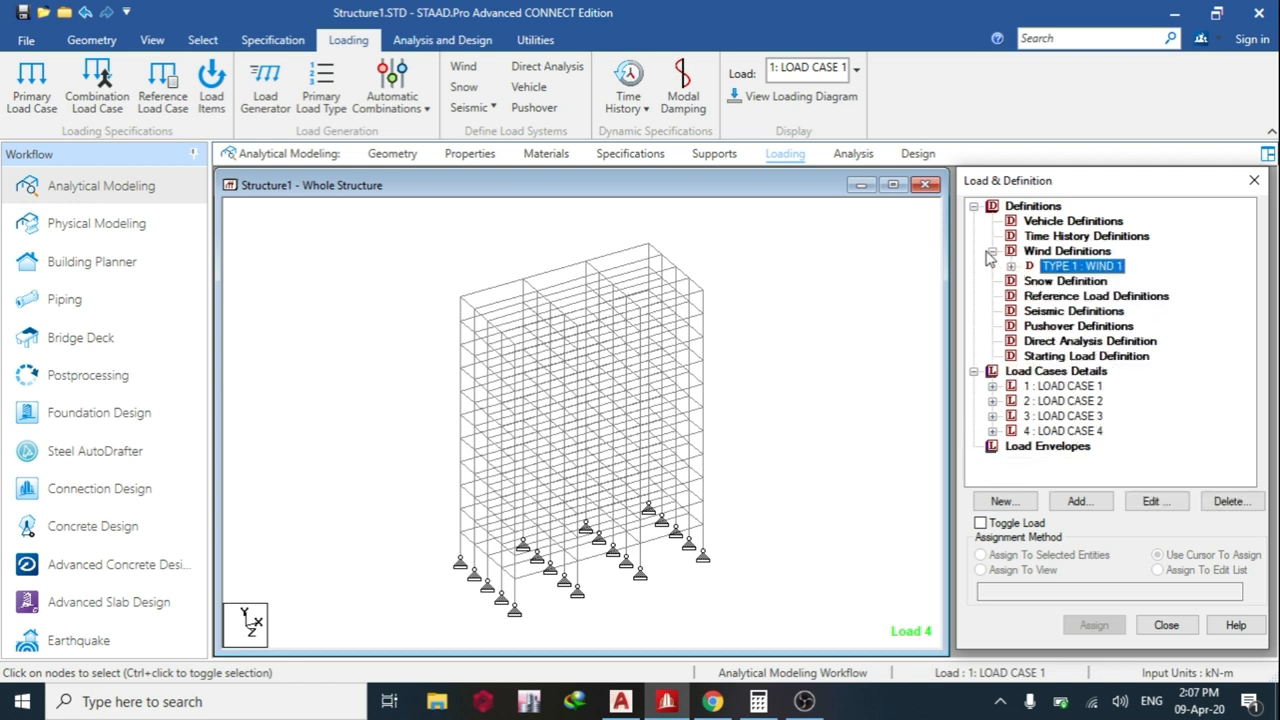
pyautogui.click(972, 204)
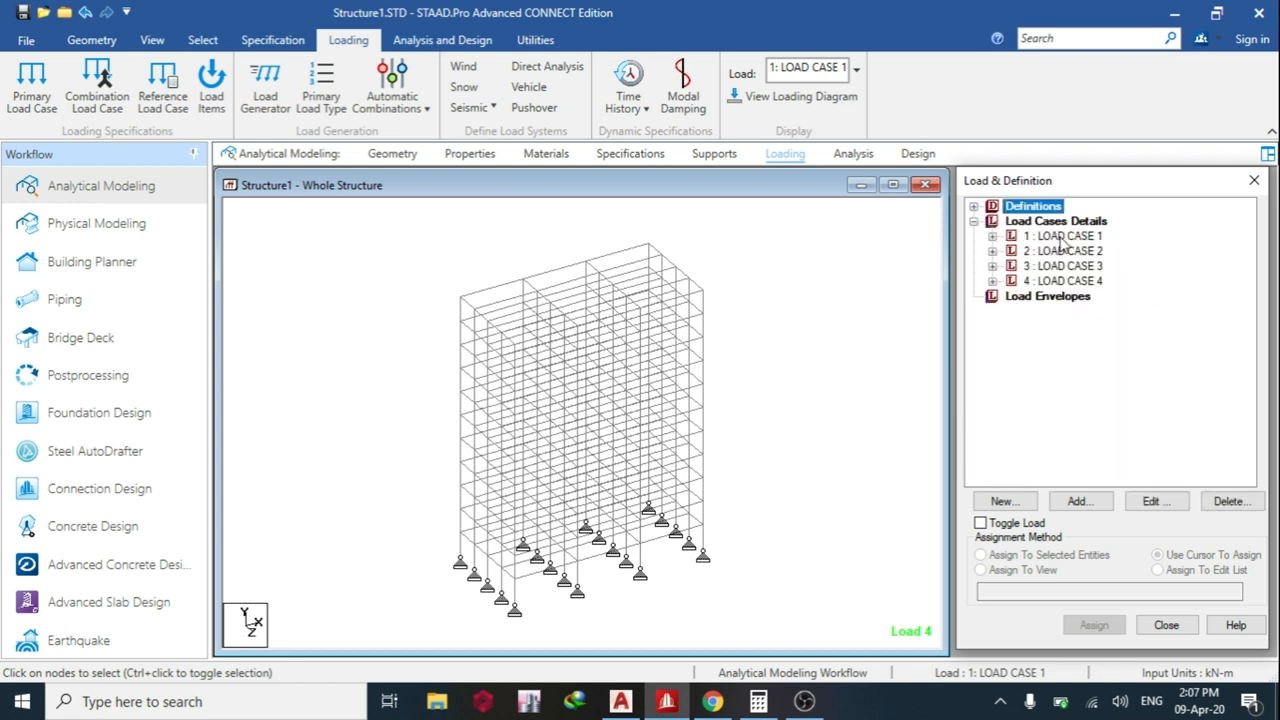
pyautogui.click(1064, 236)
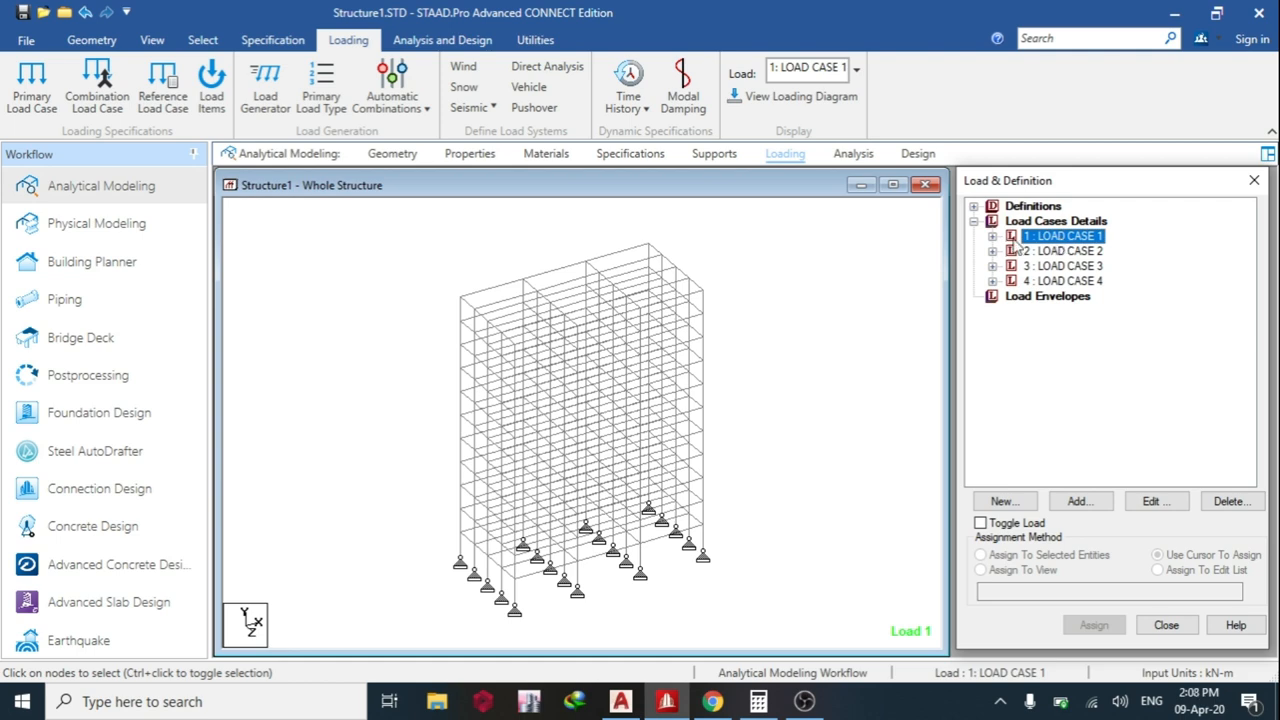
pyautogui.click(992, 236)
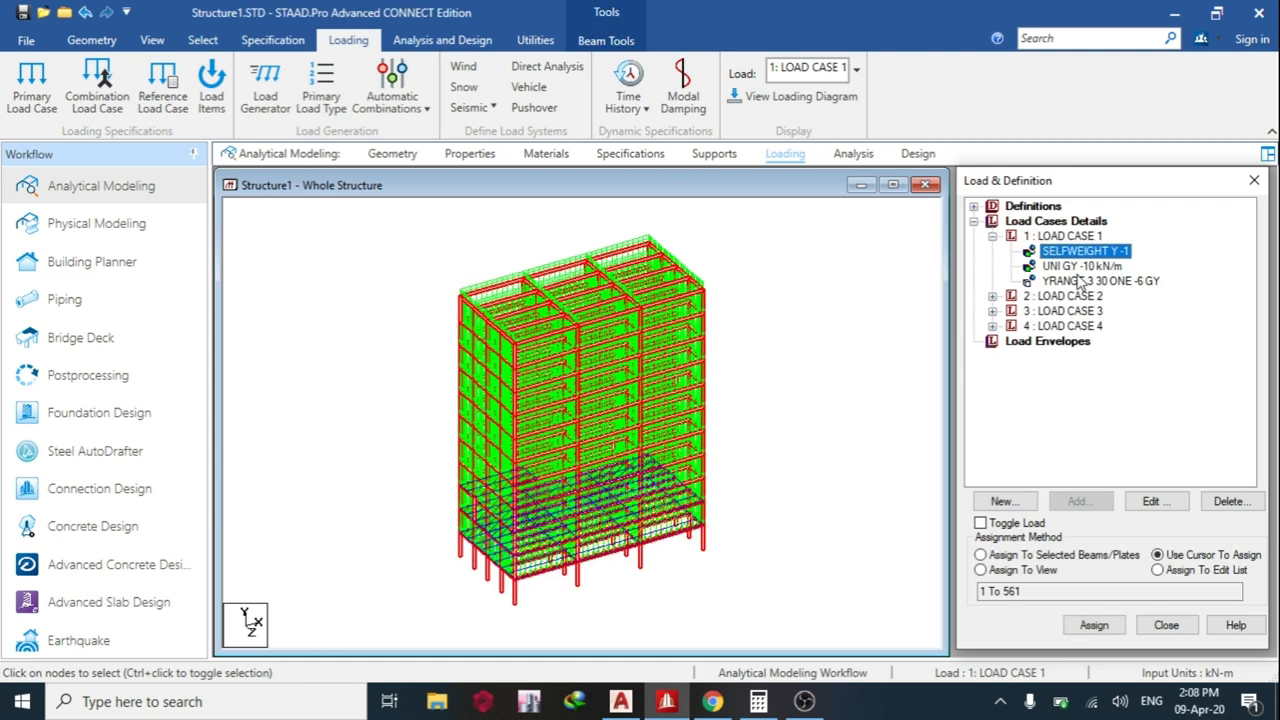
pyautogui.click(1082, 266)
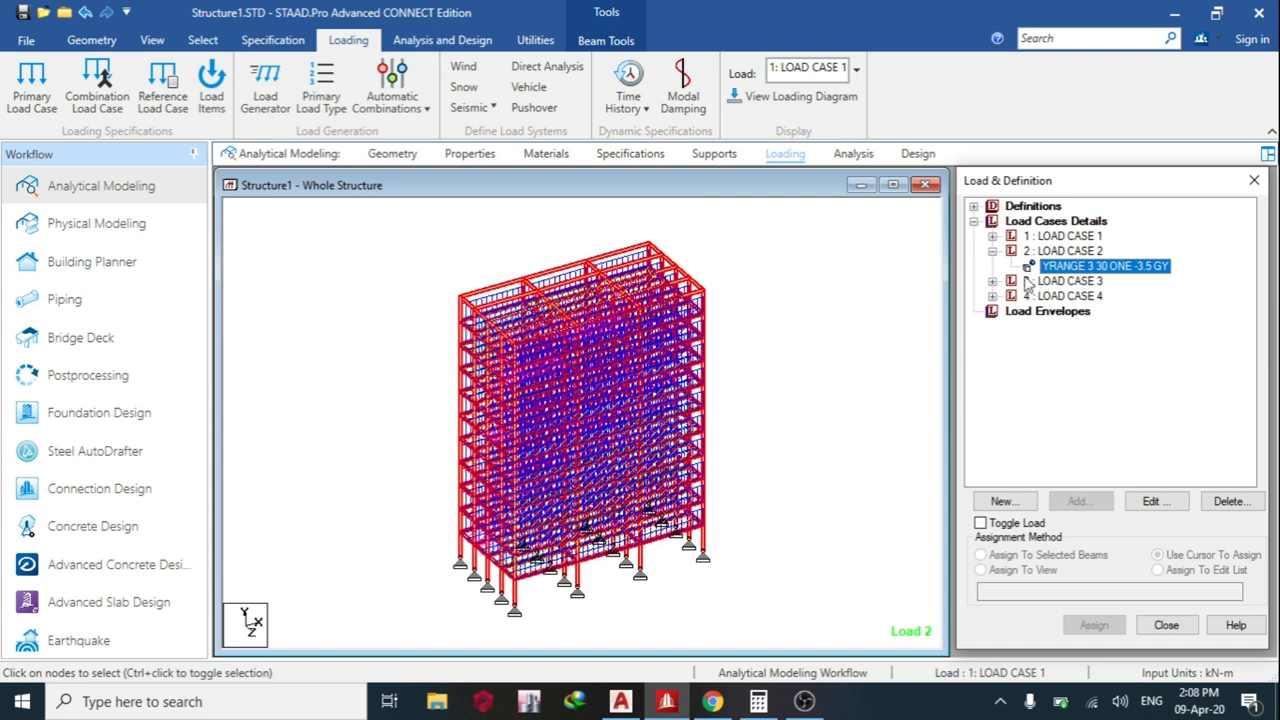
pyautogui.click(1064, 250)
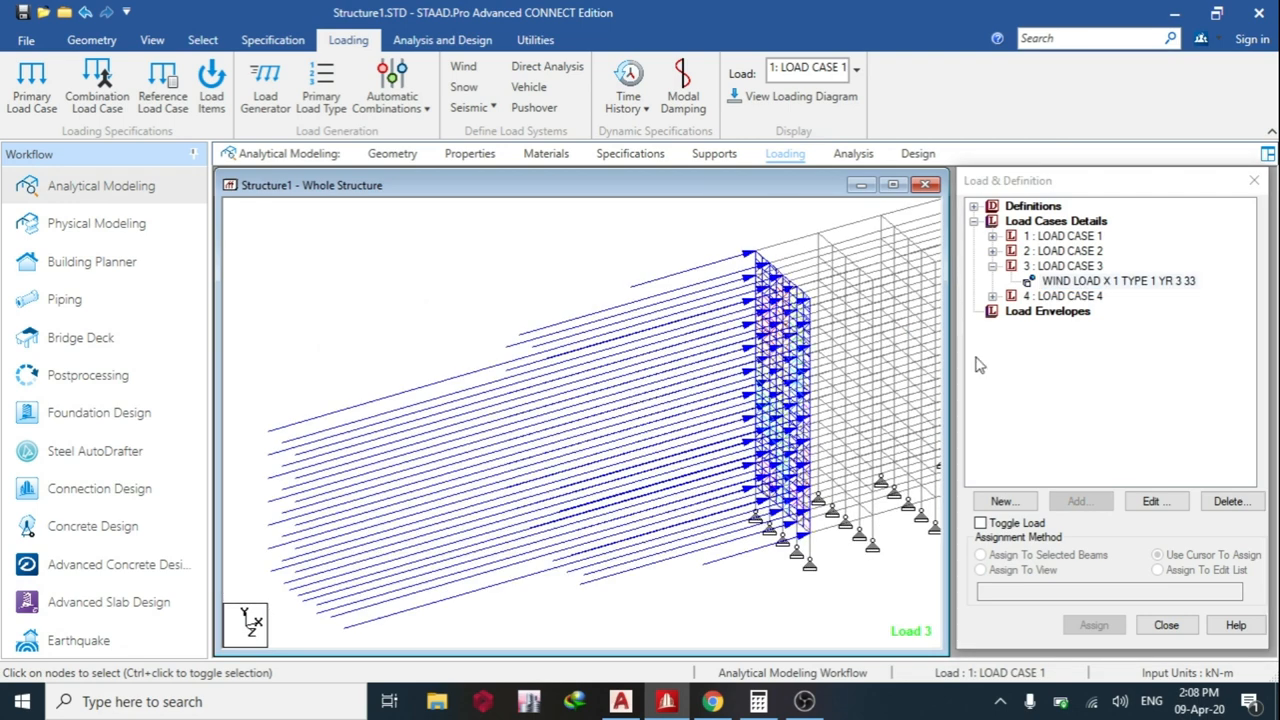
pyautogui.click(1116, 312)
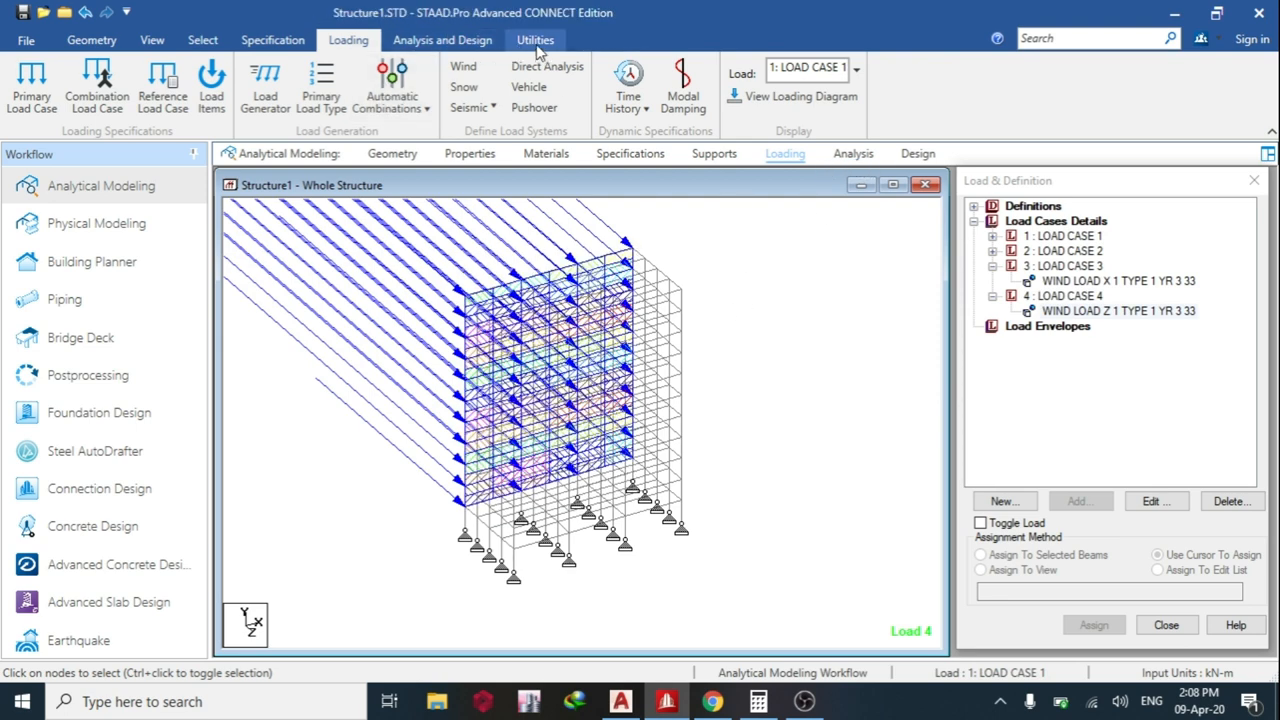
# - In the Euro Code Load Combination Generator choose Combination method, equation 6.10b and start number 5
pyautogui.click(536, 40)
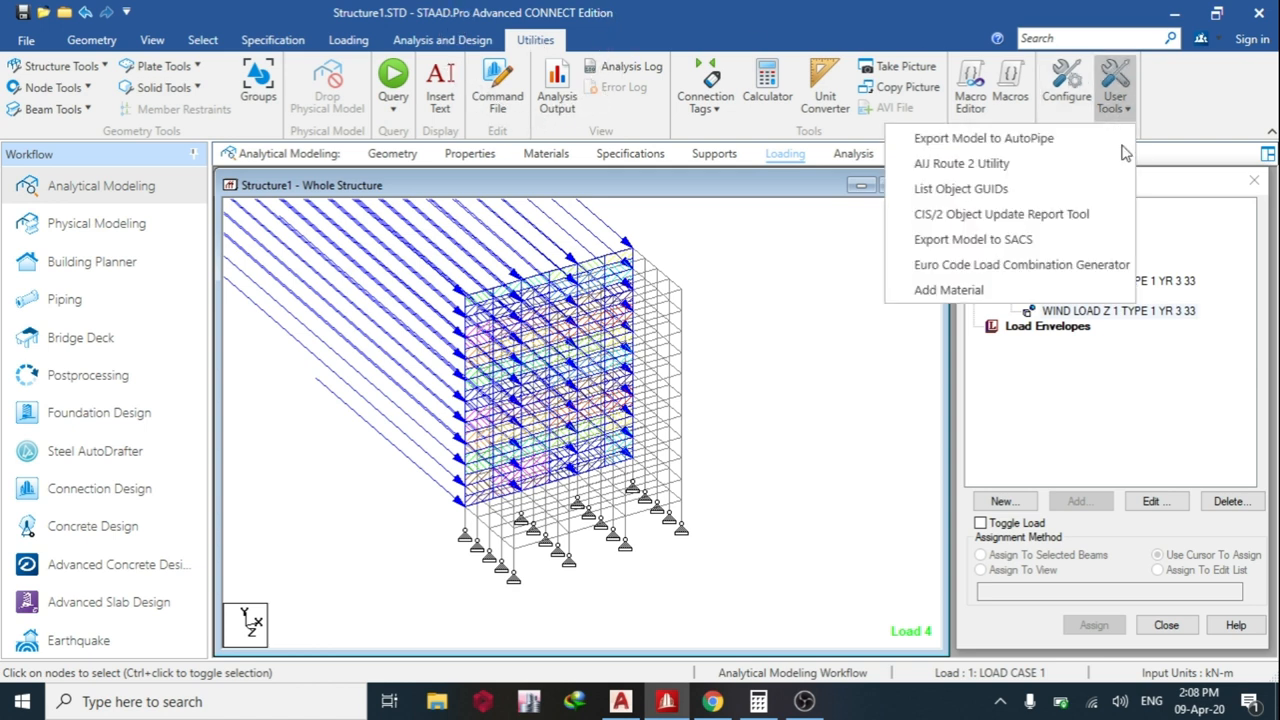
pyautogui.moveTo(1020, 264)
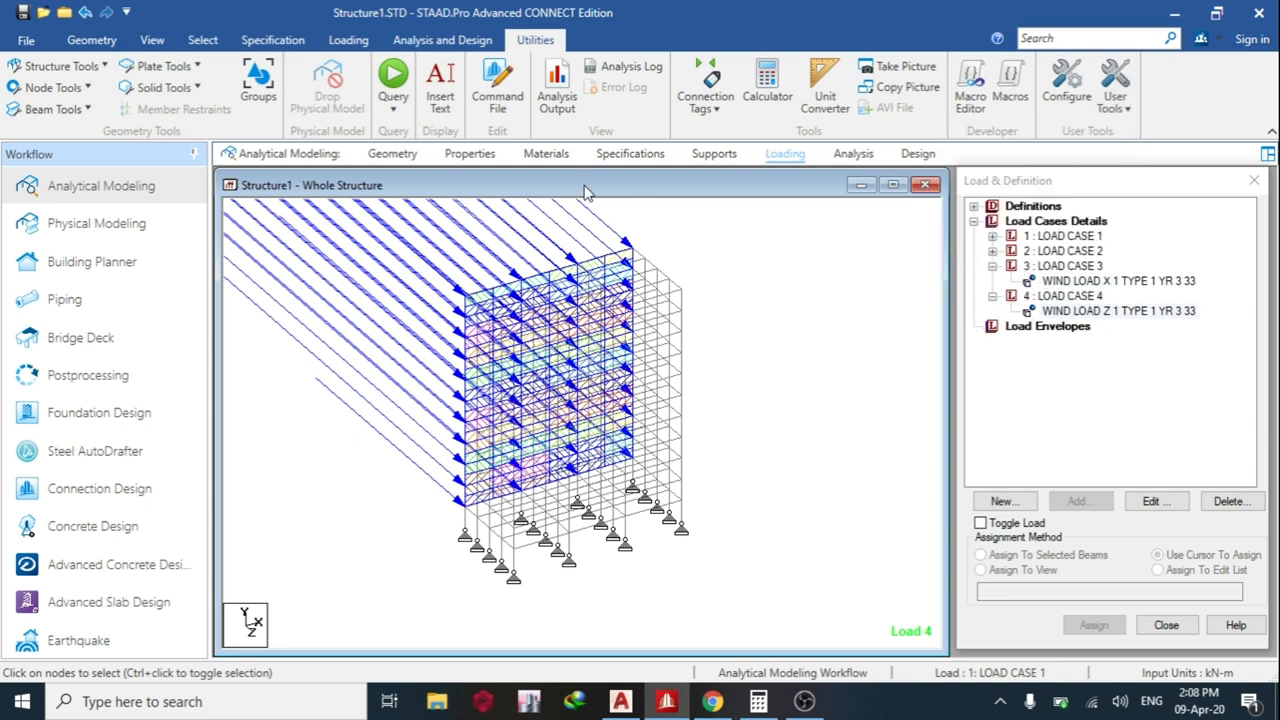
pyautogui.moveTo(760, 298)
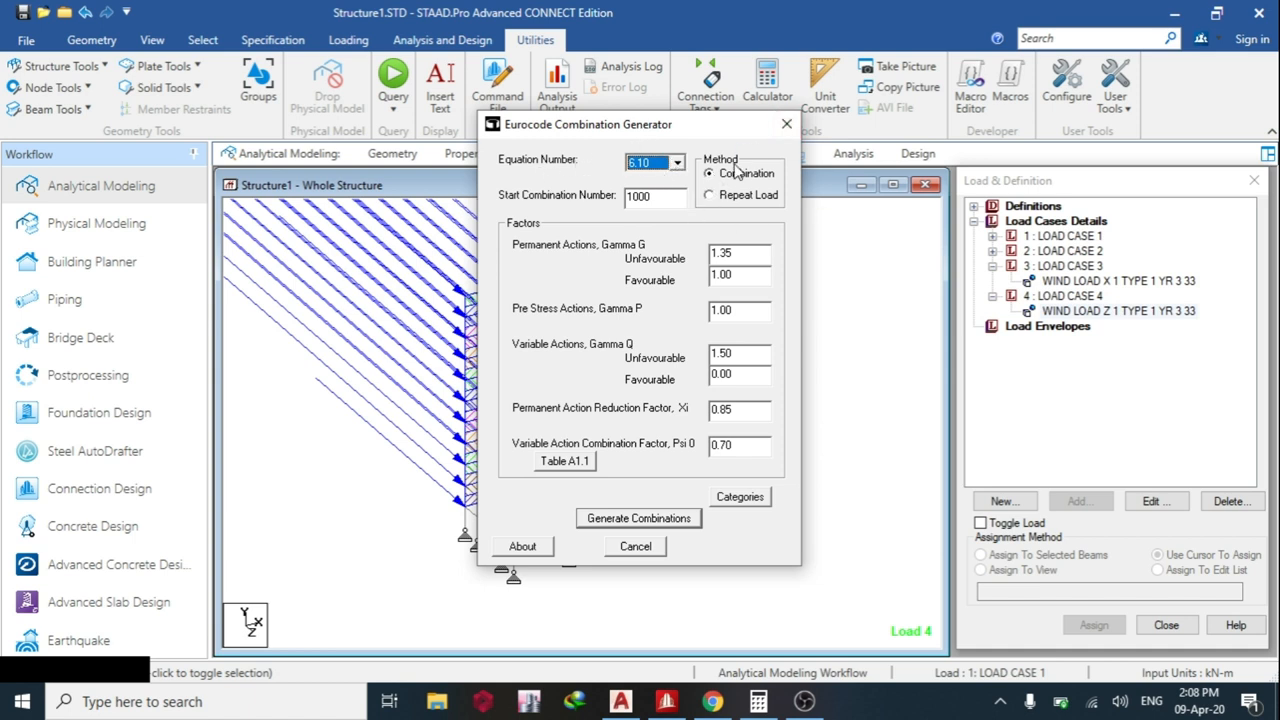
pyautogui.moveTo(736, 196)
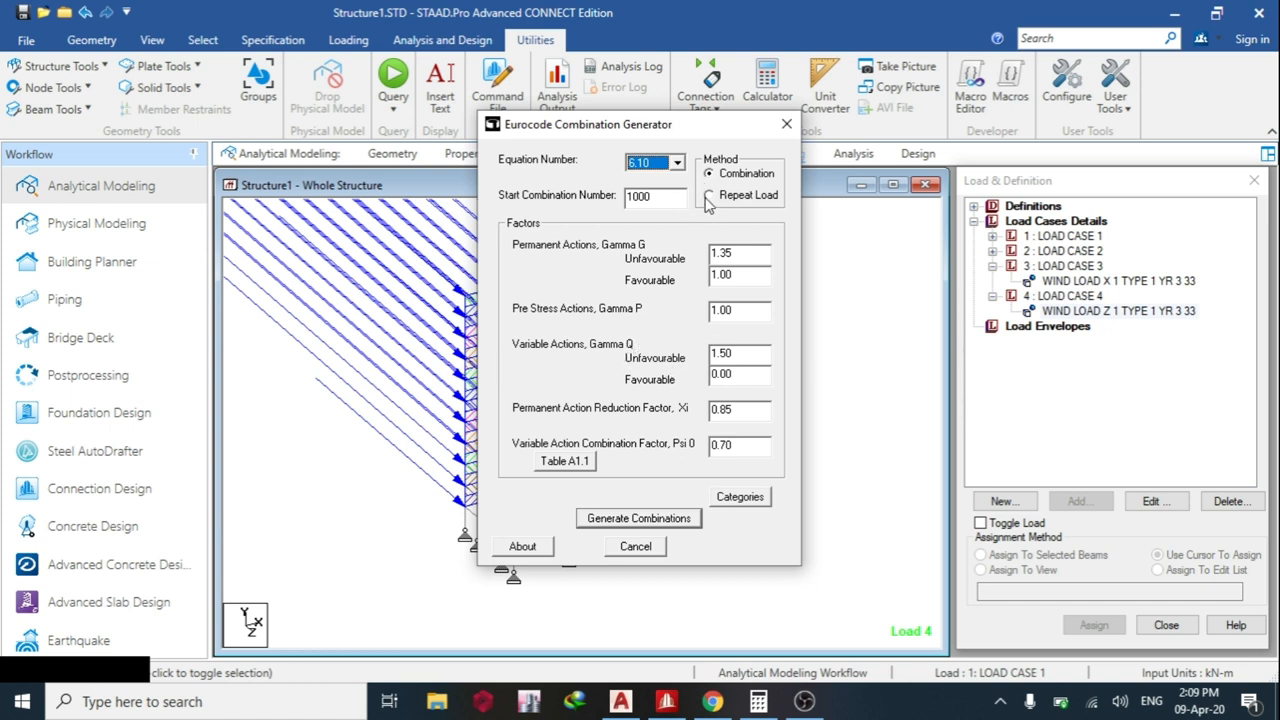
pyautogui.click(710, 196)
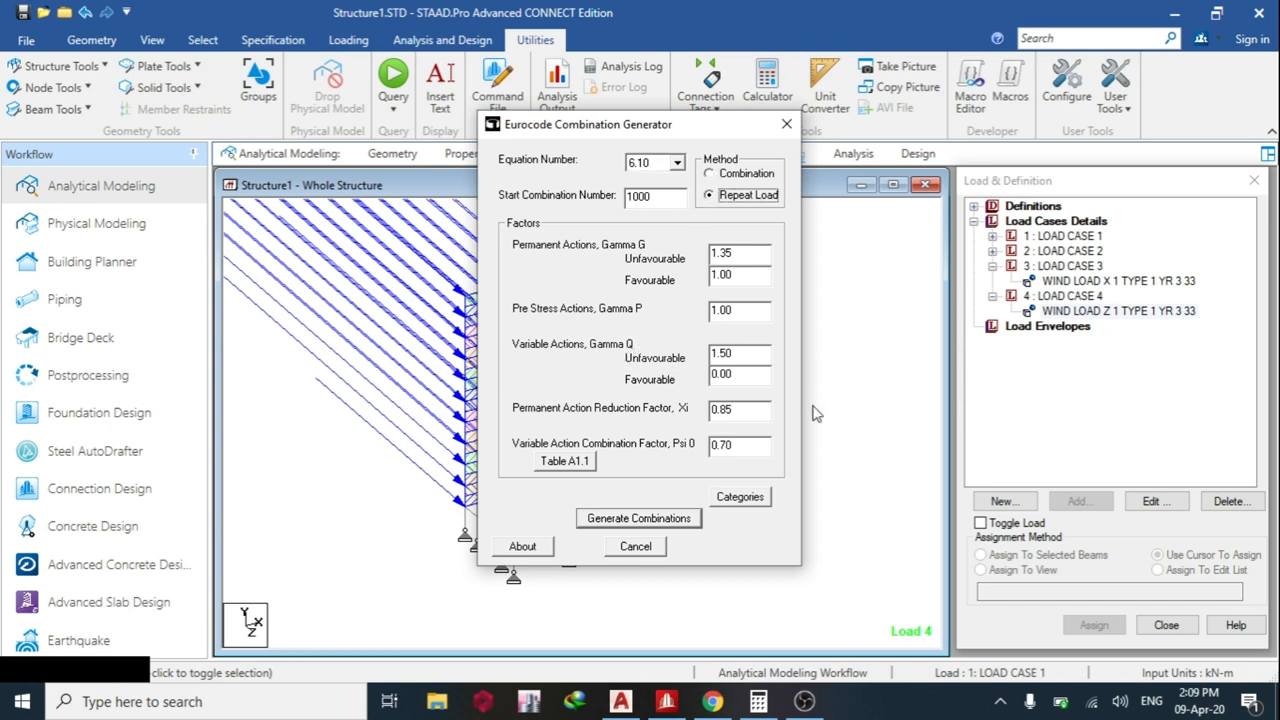
pyautogui.moveTo(864, 312)
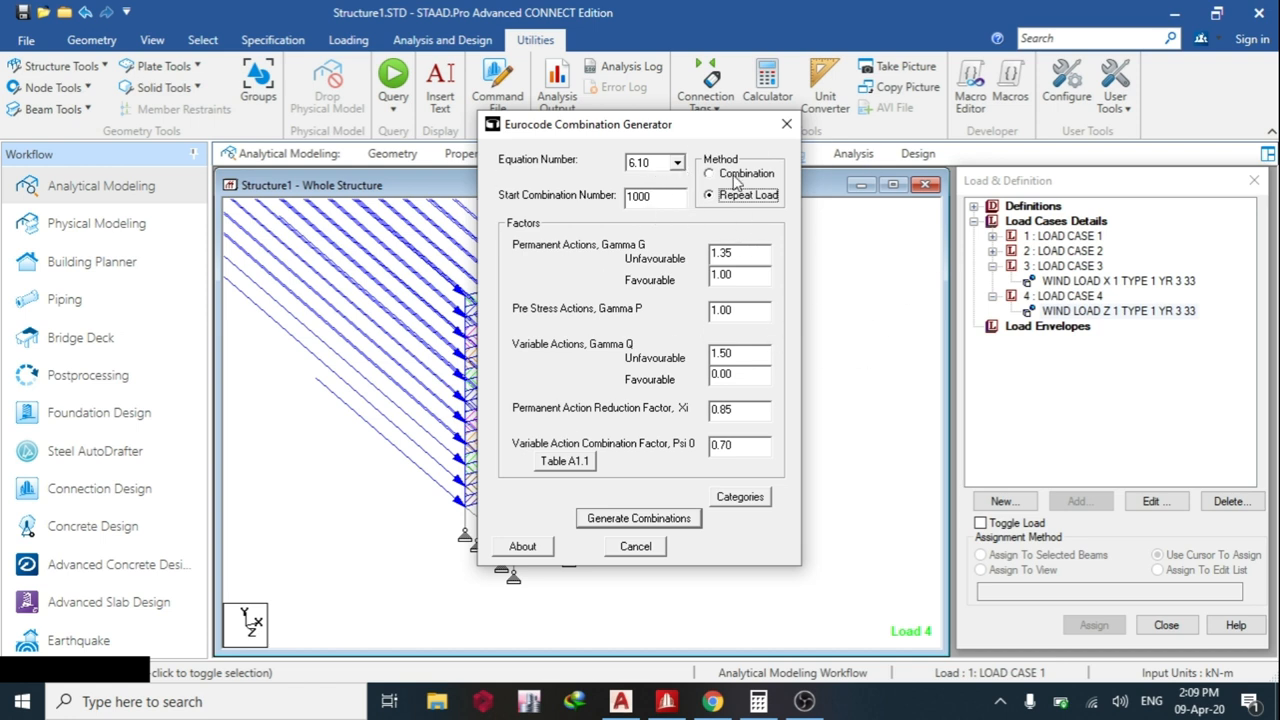
pyautogui.click(710, 172)
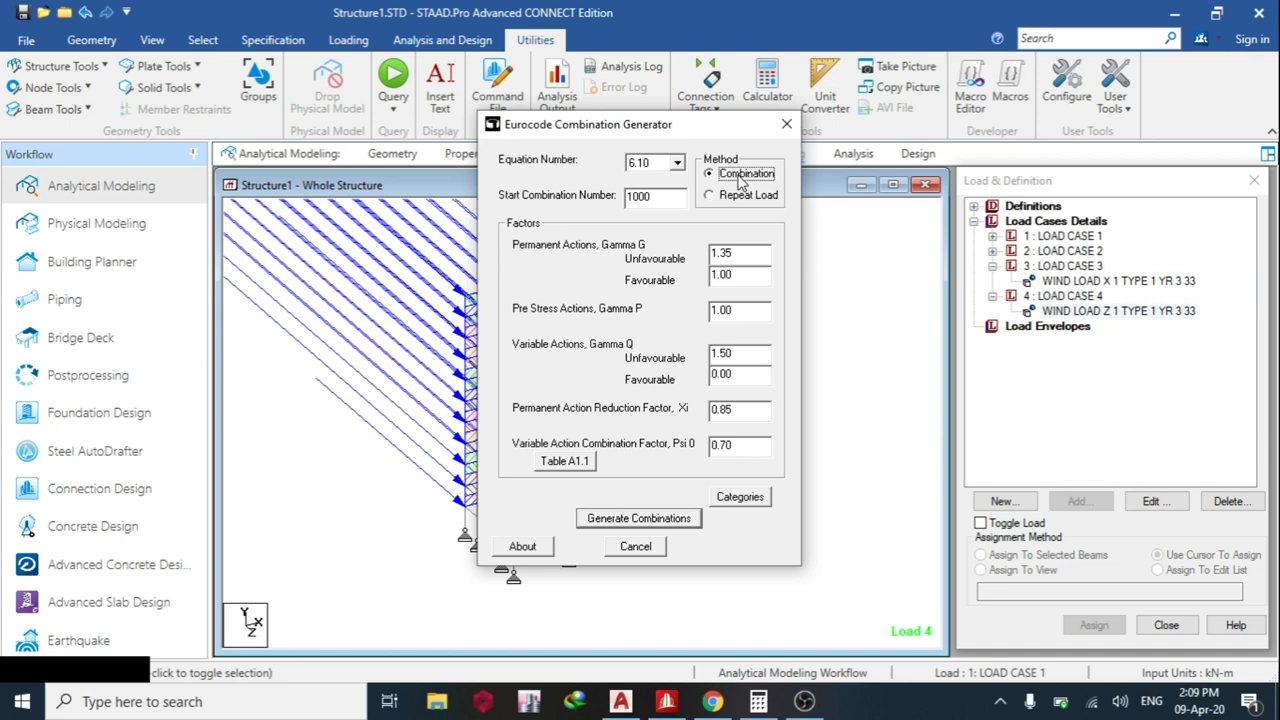
pyautogui.click(678, 162)
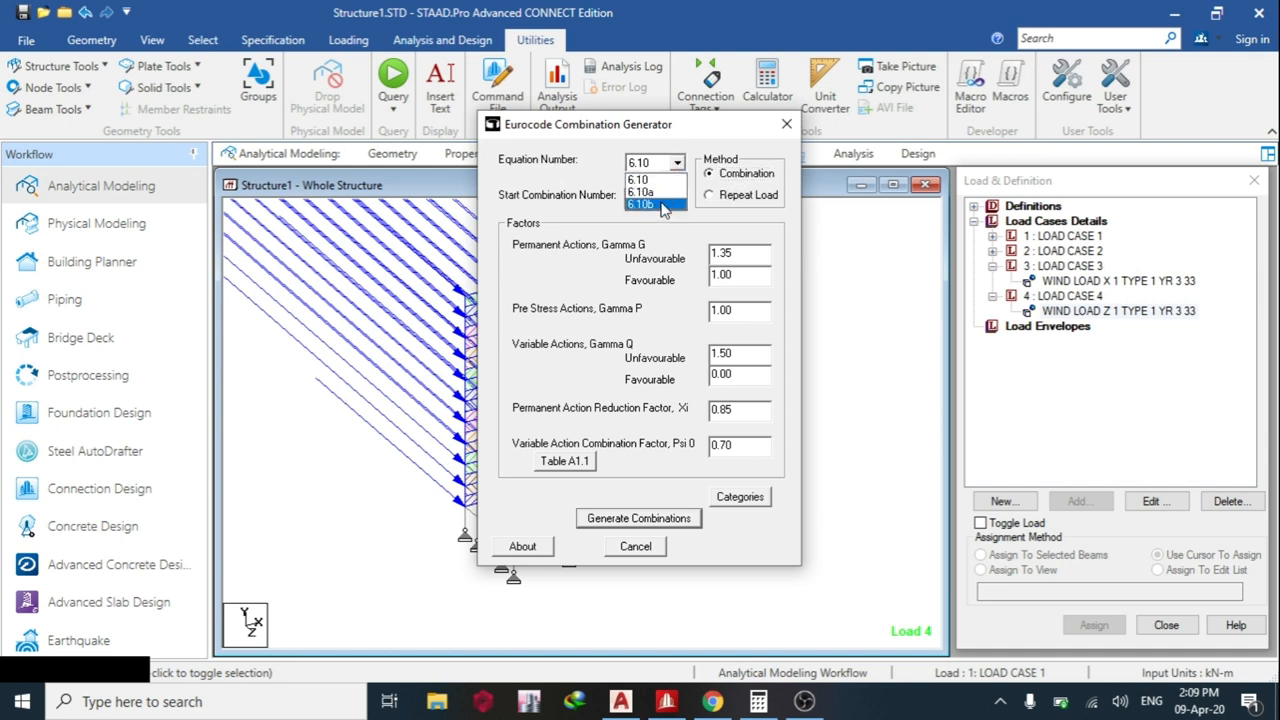
pyautogui.click(640, 204)
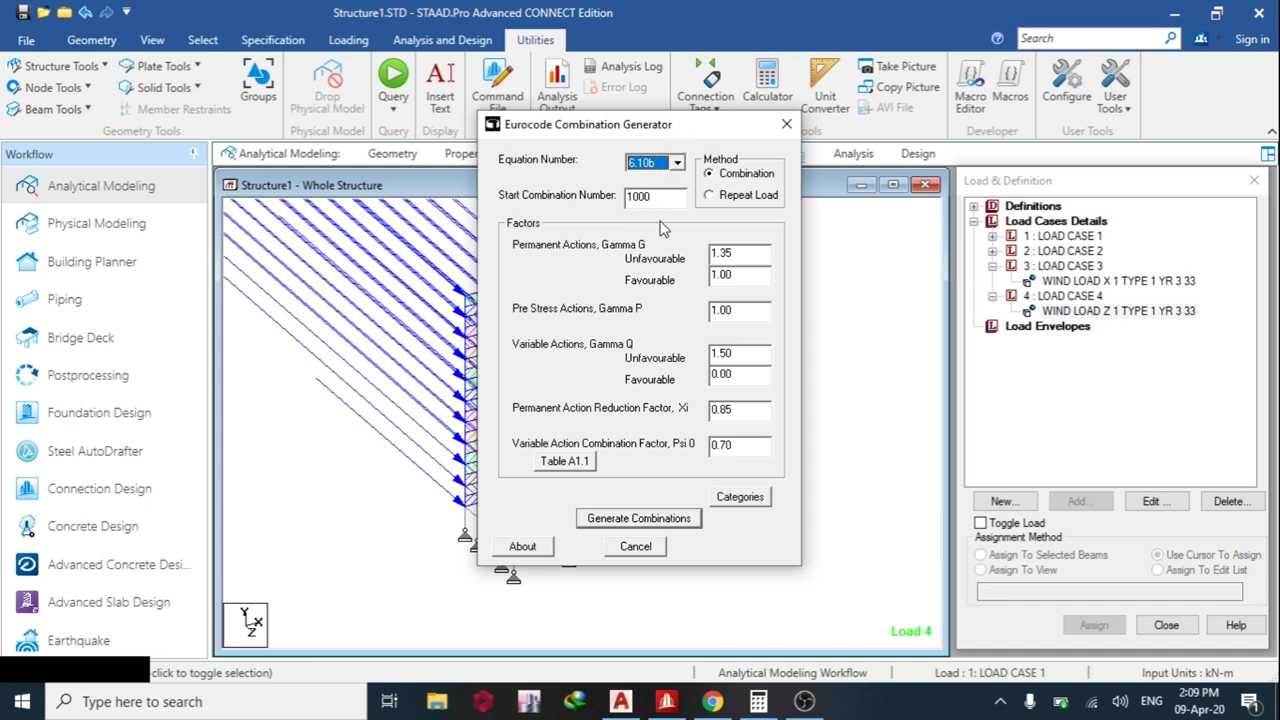
pyautogui.tripleClick(640, 196)
pyautogui.write('5')
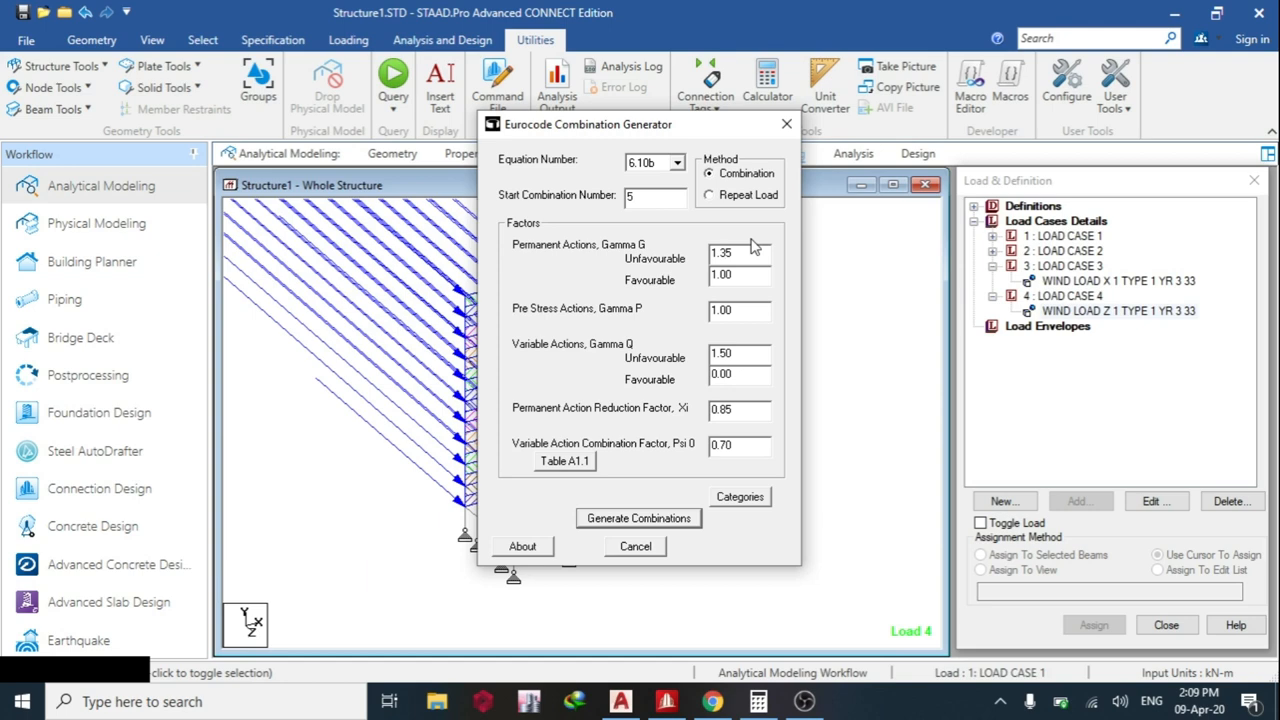
pyautogui.moveTo(736, 428)
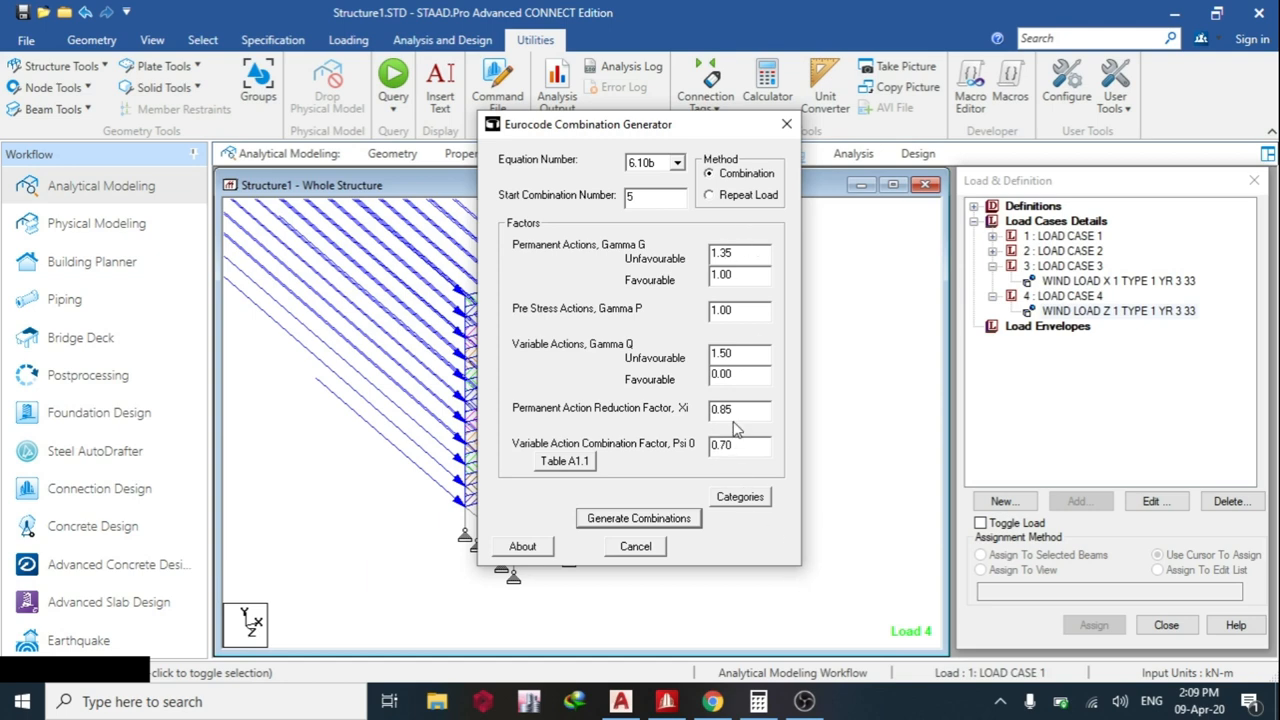
# - Set the seismic category to none and generate the 46 Eurocode load combinations
pyautogui.click(740, 496)
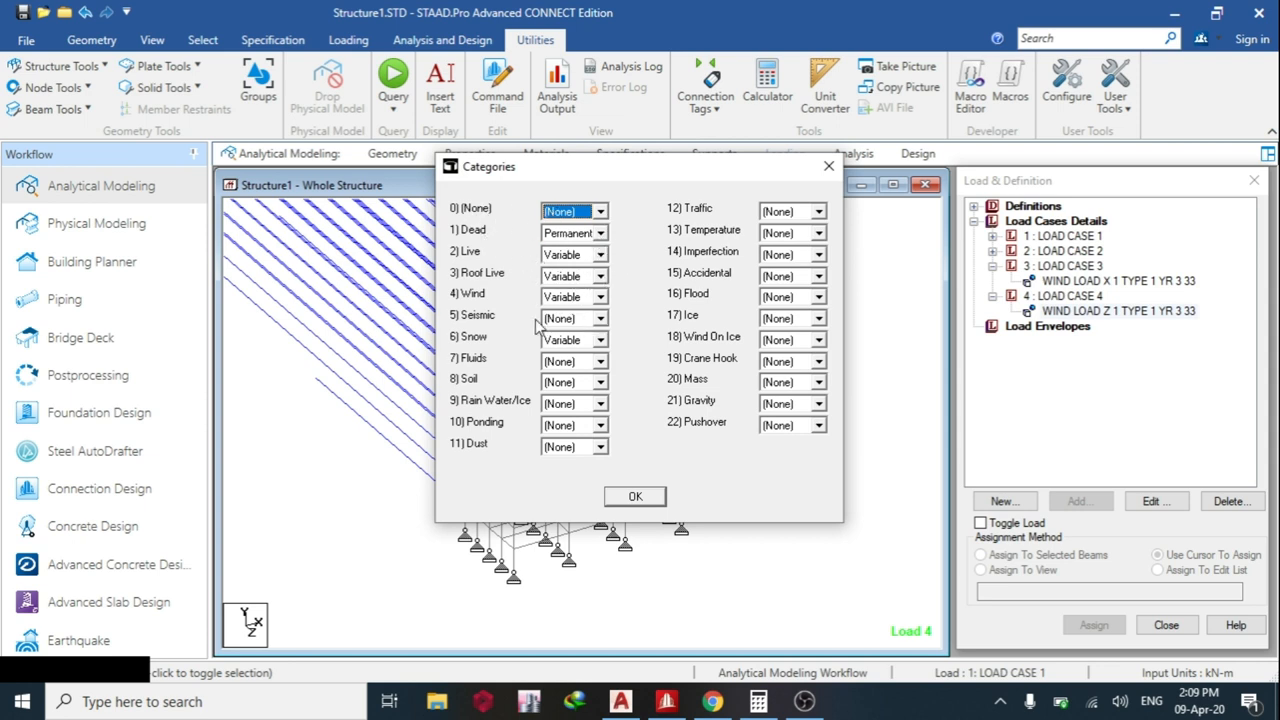
pyautogui.click(600, 318)
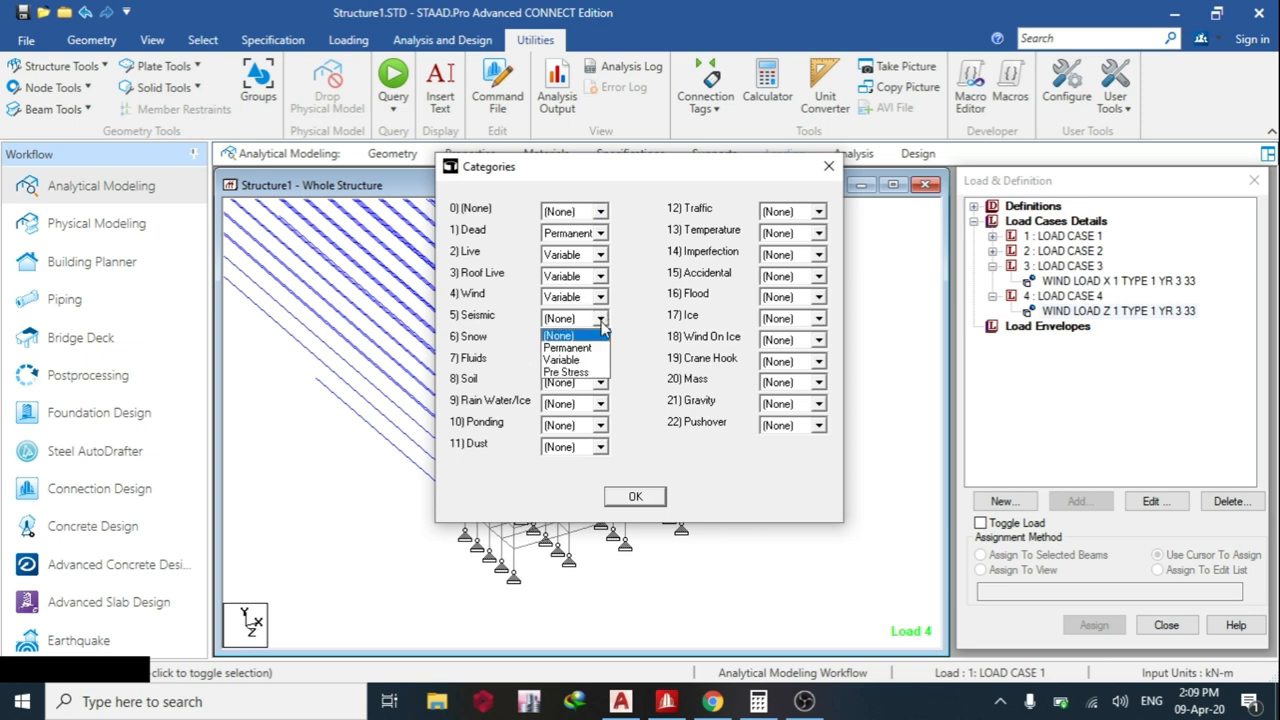
pyautogui.click(558, 336)
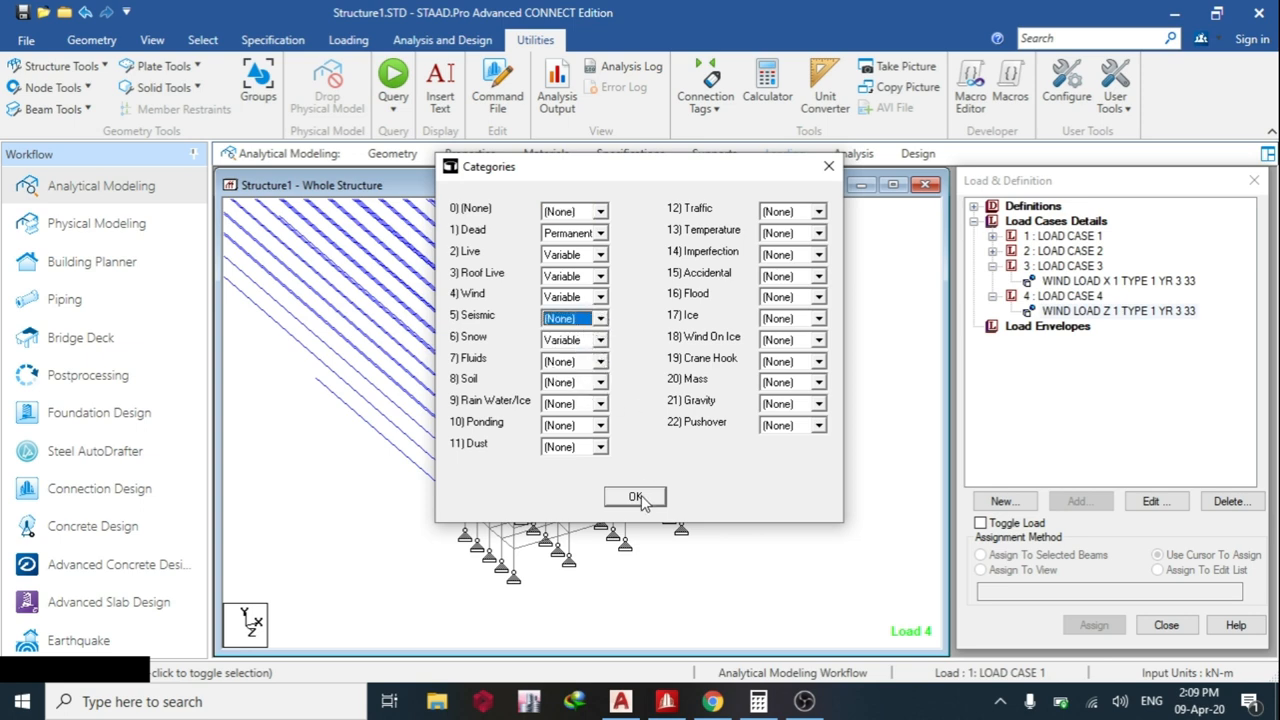
pyautogui.click(636, 496)
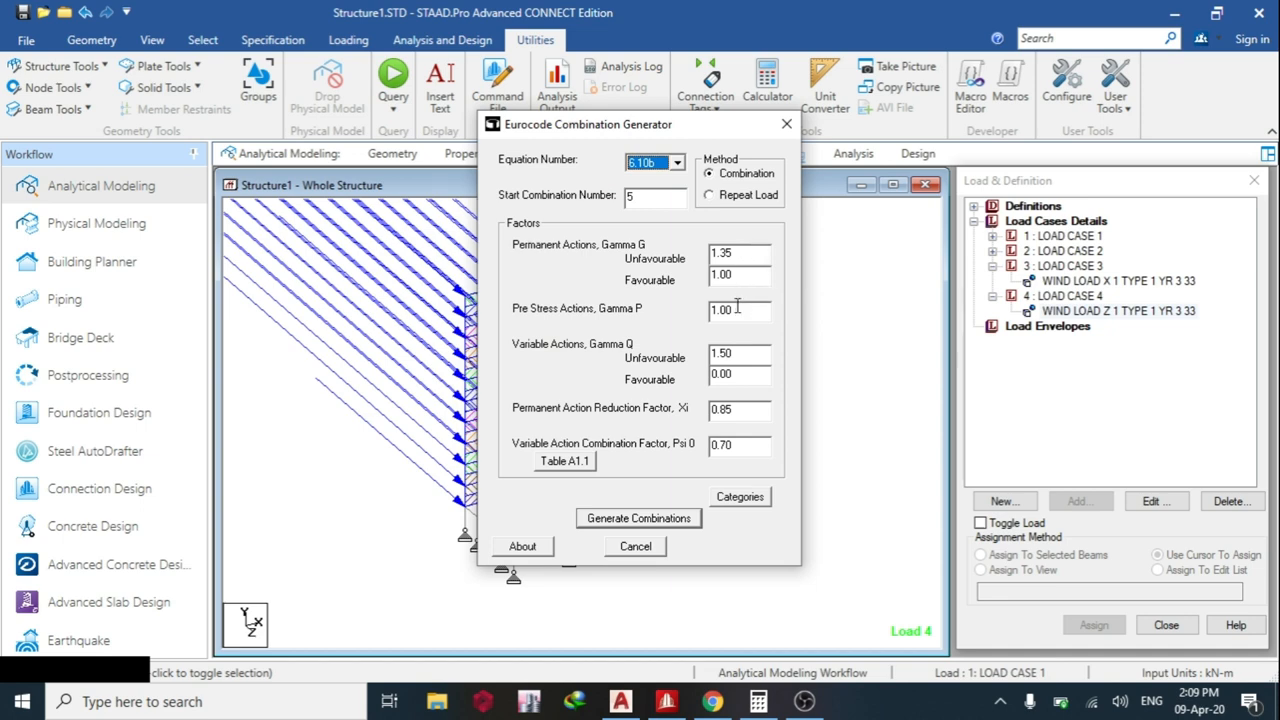
pyautogui.click(638, 518)
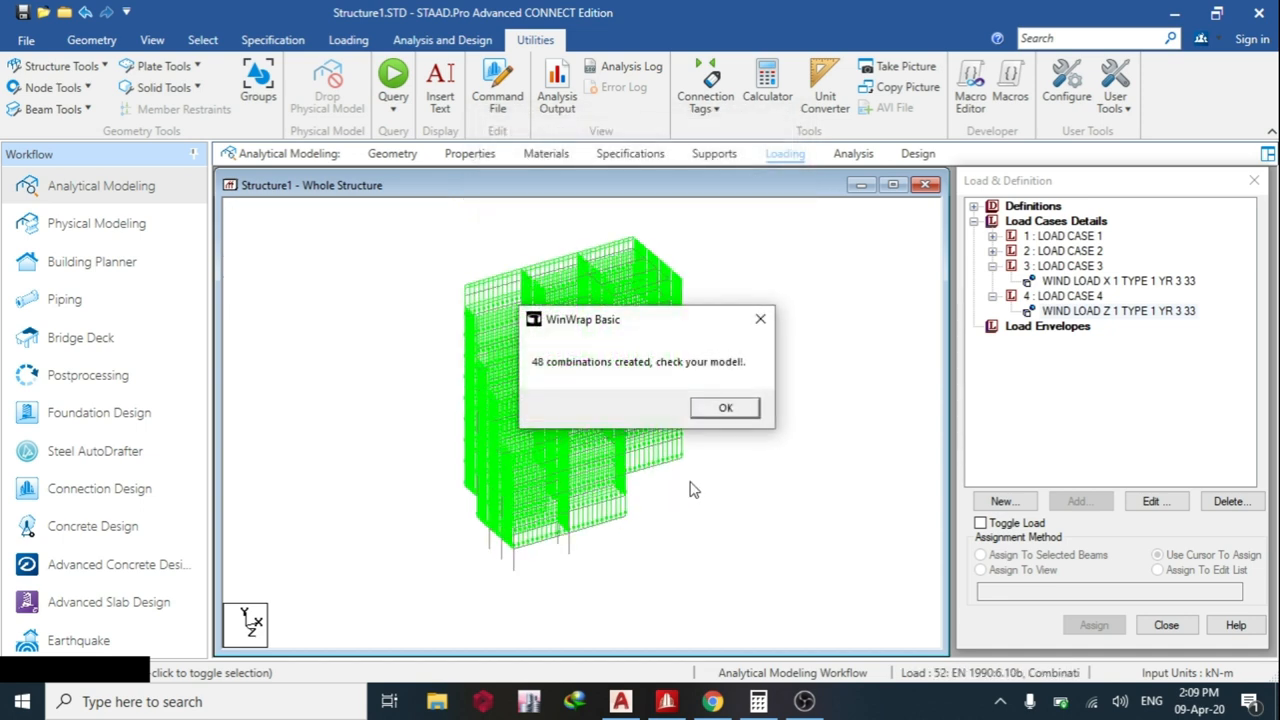
pyautogui.click(724, 408)
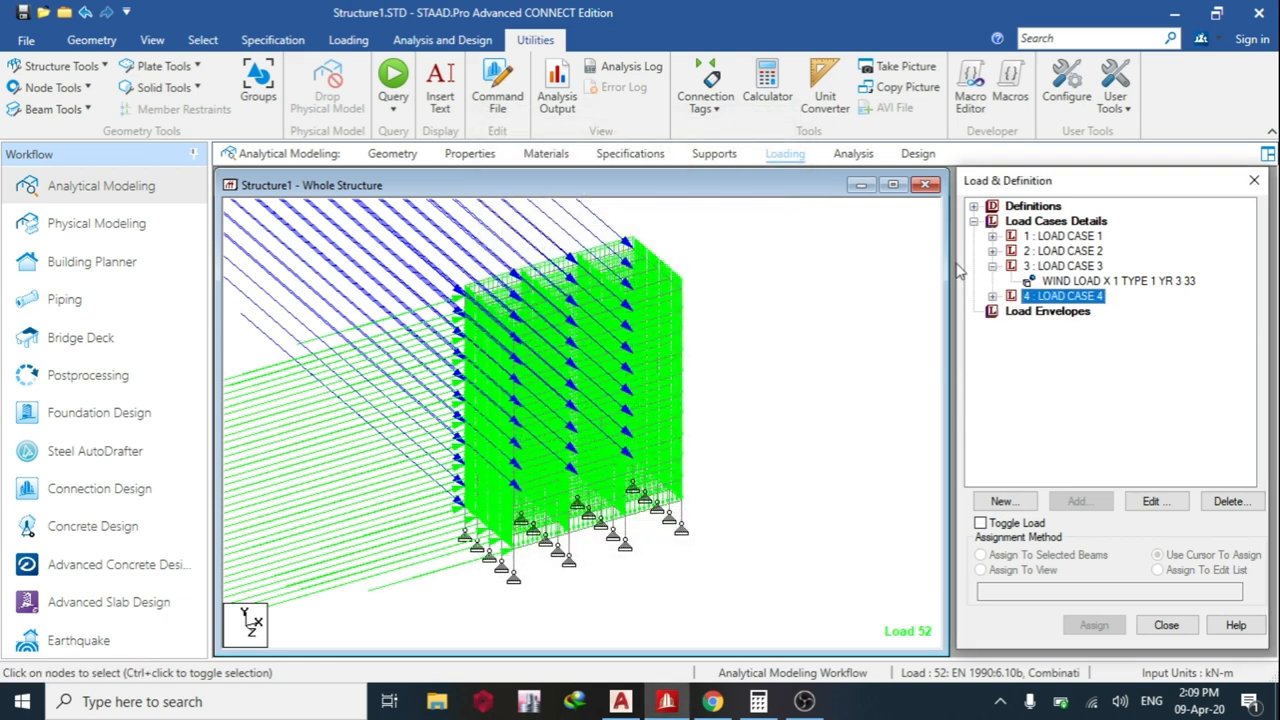
# - Add a Perform Analysis command with No Print to the analysis commands
pyautogui.click(852, 152)
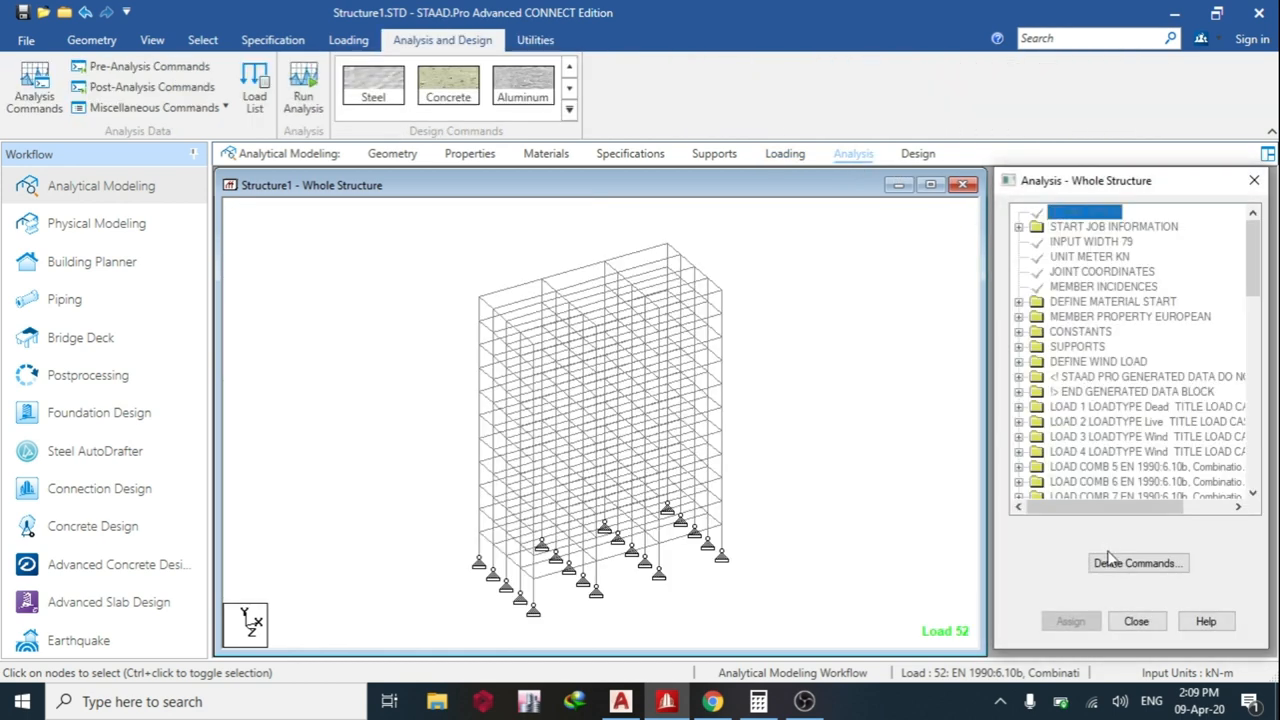
pyautogui.click(1136, 562)
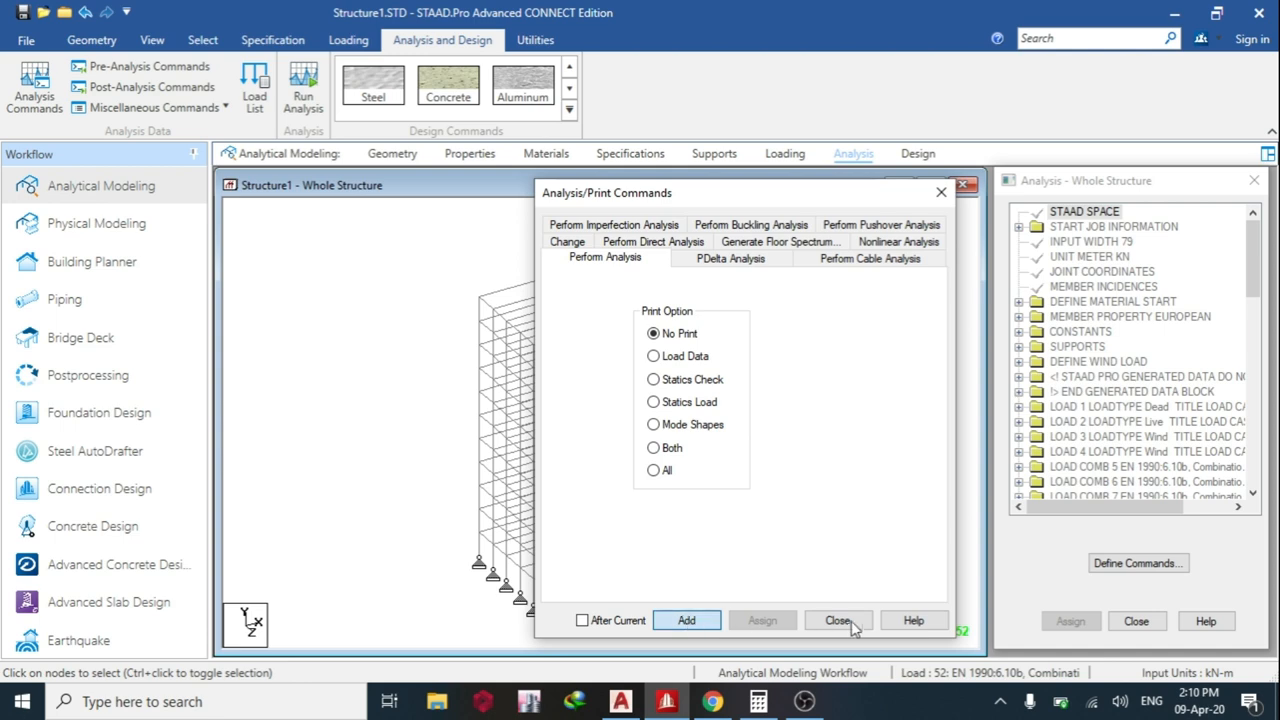
pyautogui.click(838, 620)
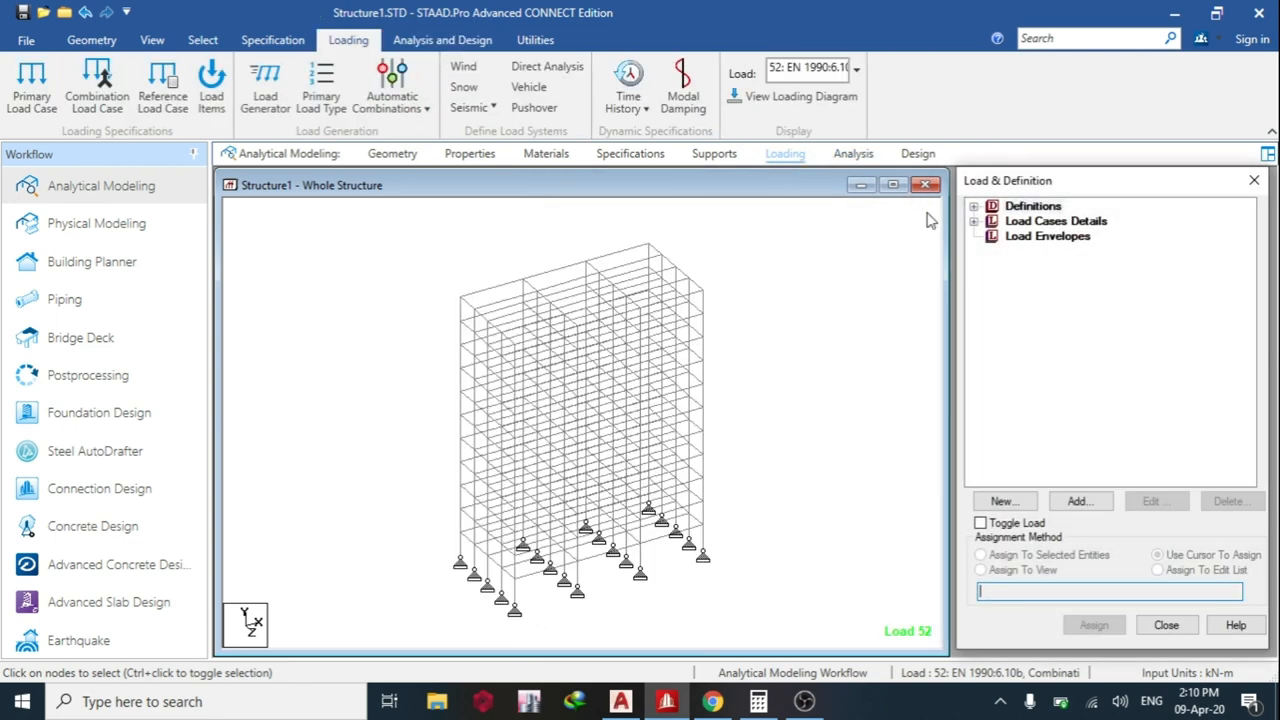
# - Inspect the factored load in combination 5 and display combination 6's loading on the frame
pyautogui.click(972, 220)
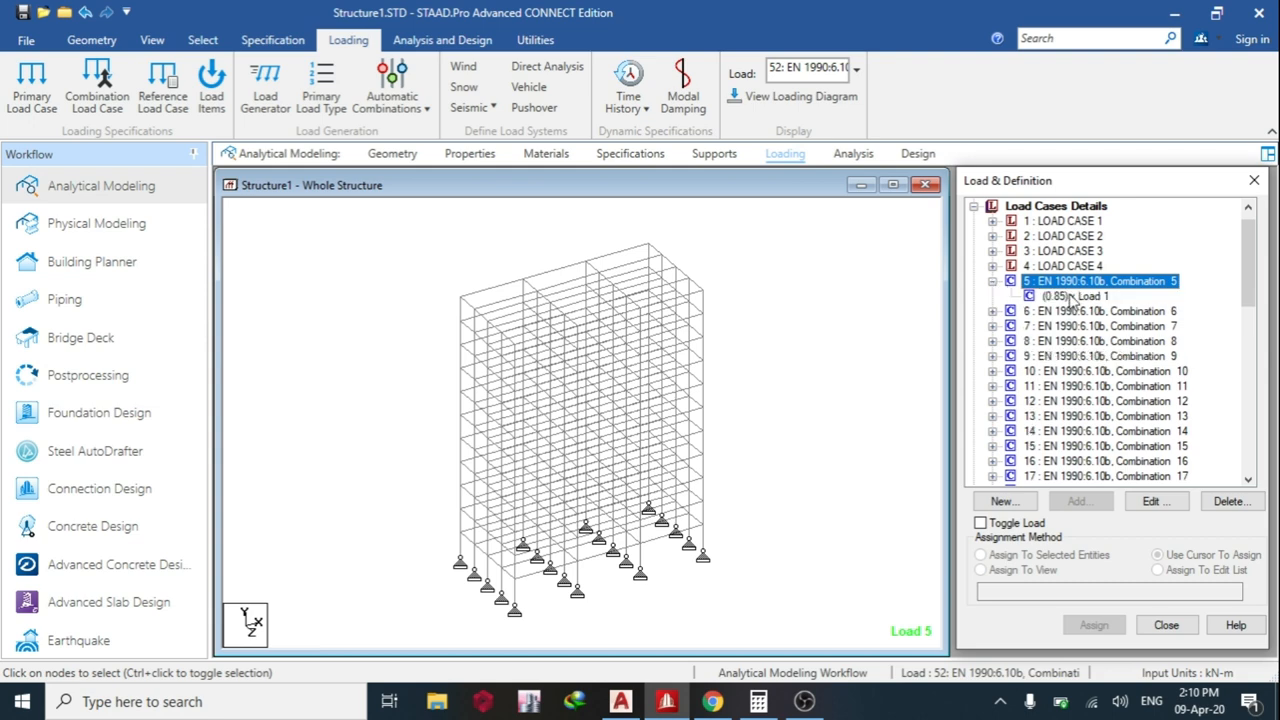
pyautogui.click(1076, 312)
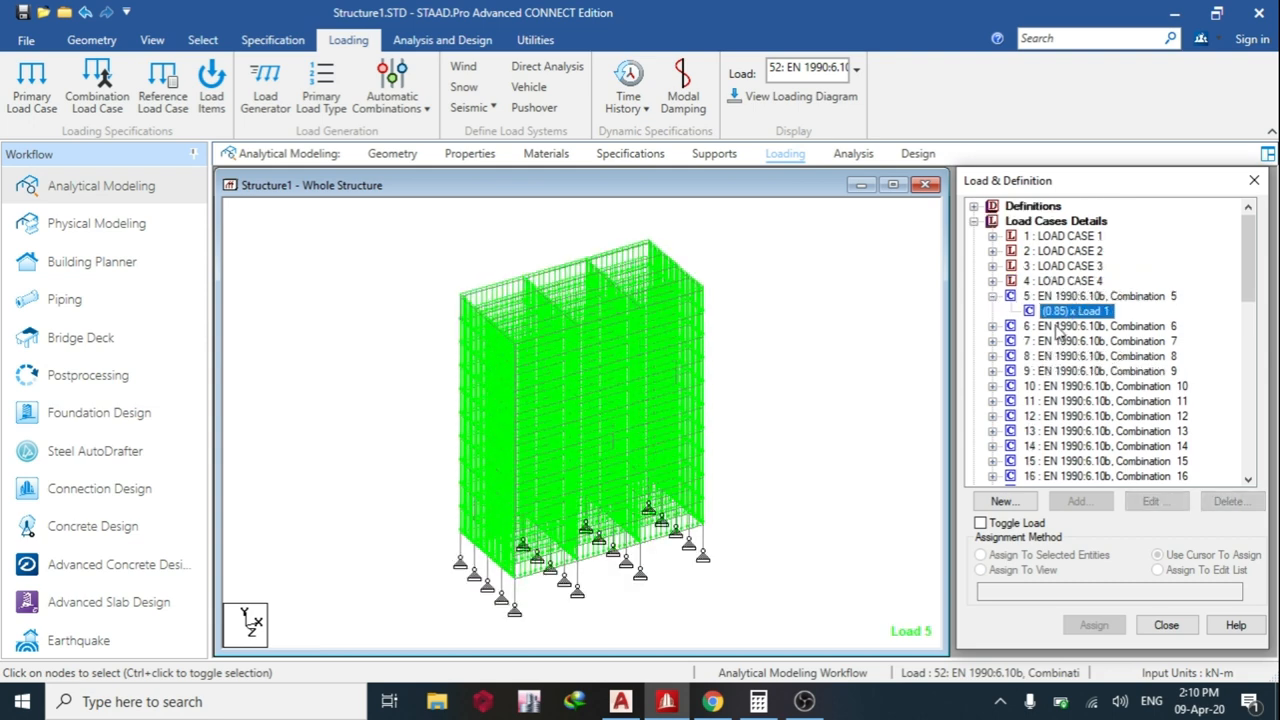
pyautogui.click(1100, 312)
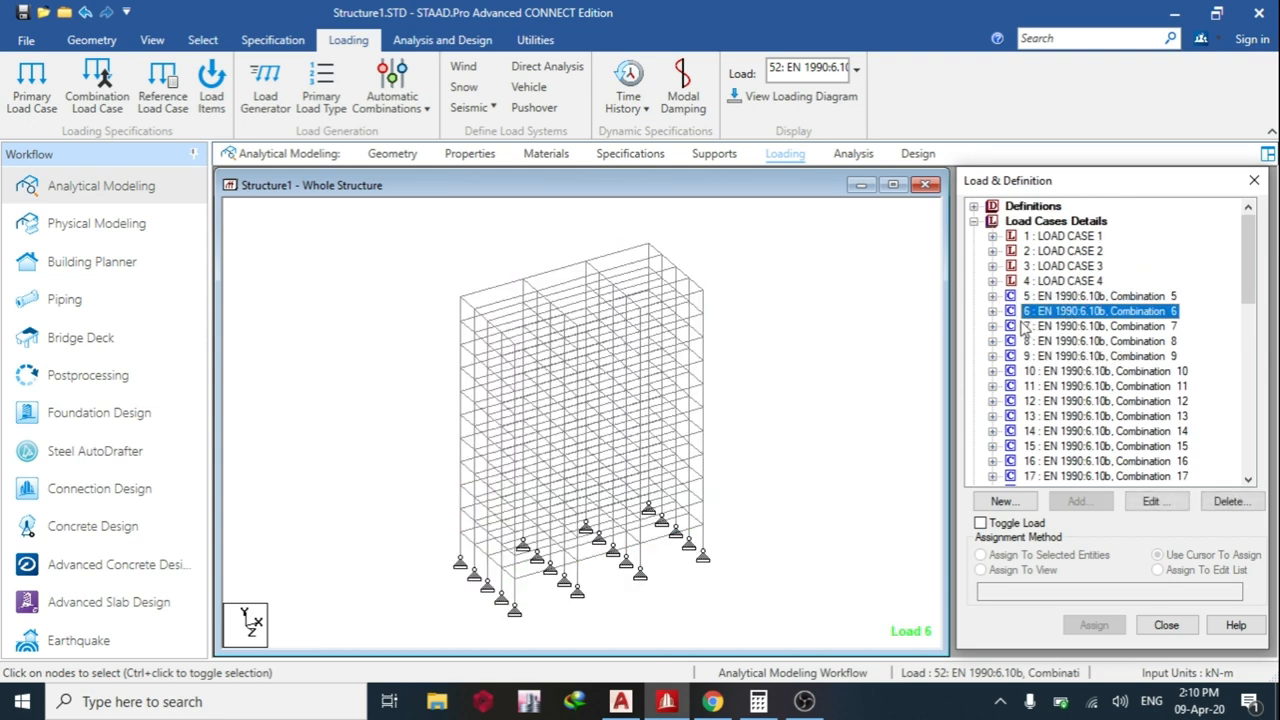
pyautogui.click(1008, 312)
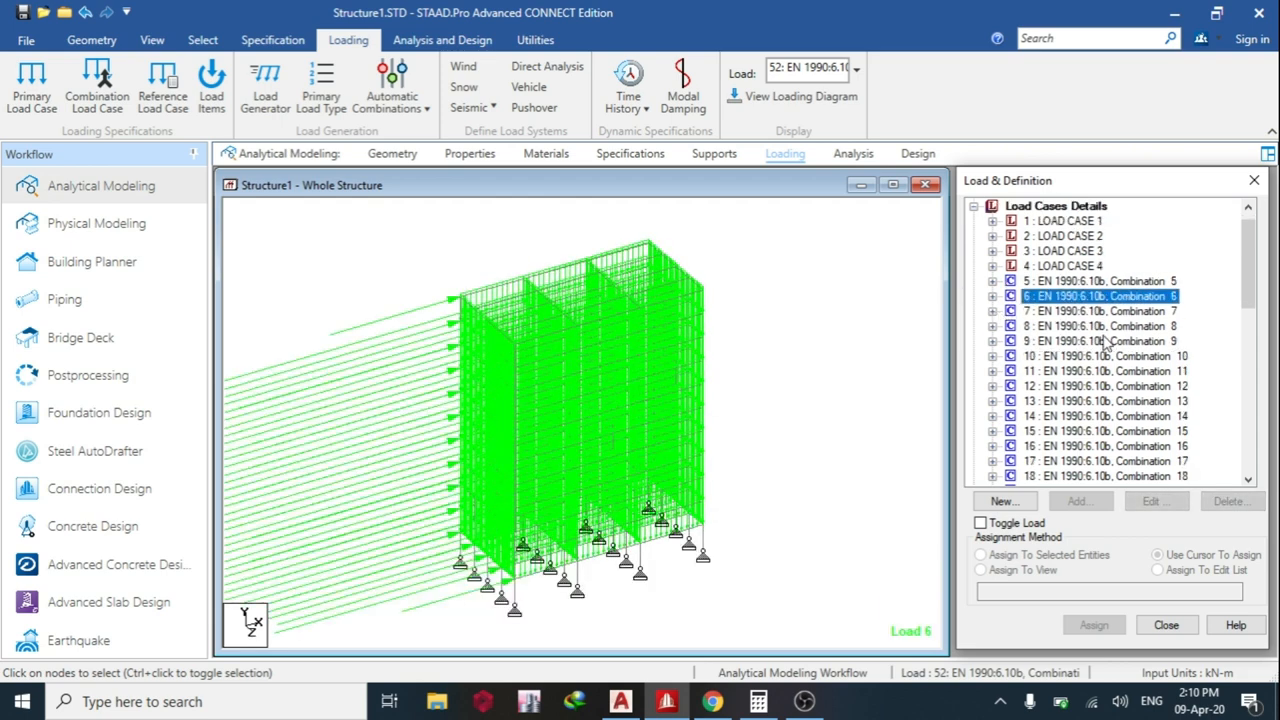
pyautogui.scroll(-3)
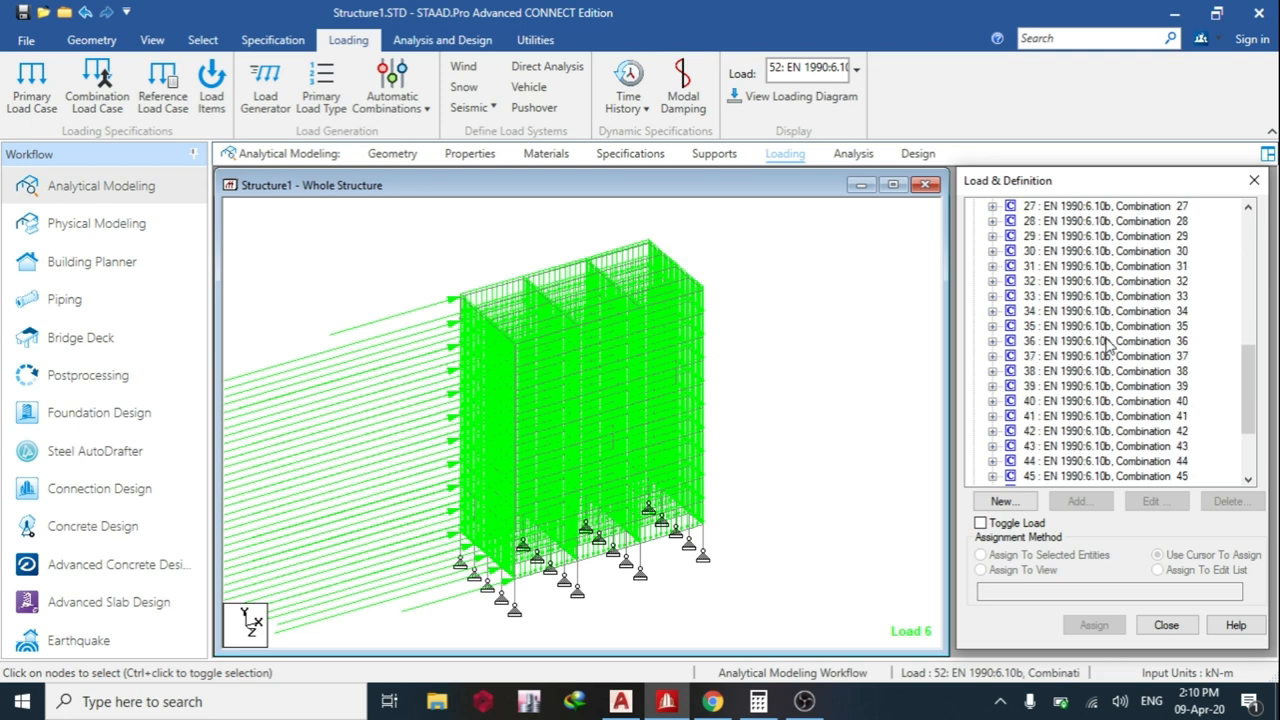
pyautogui.scroll(-3)
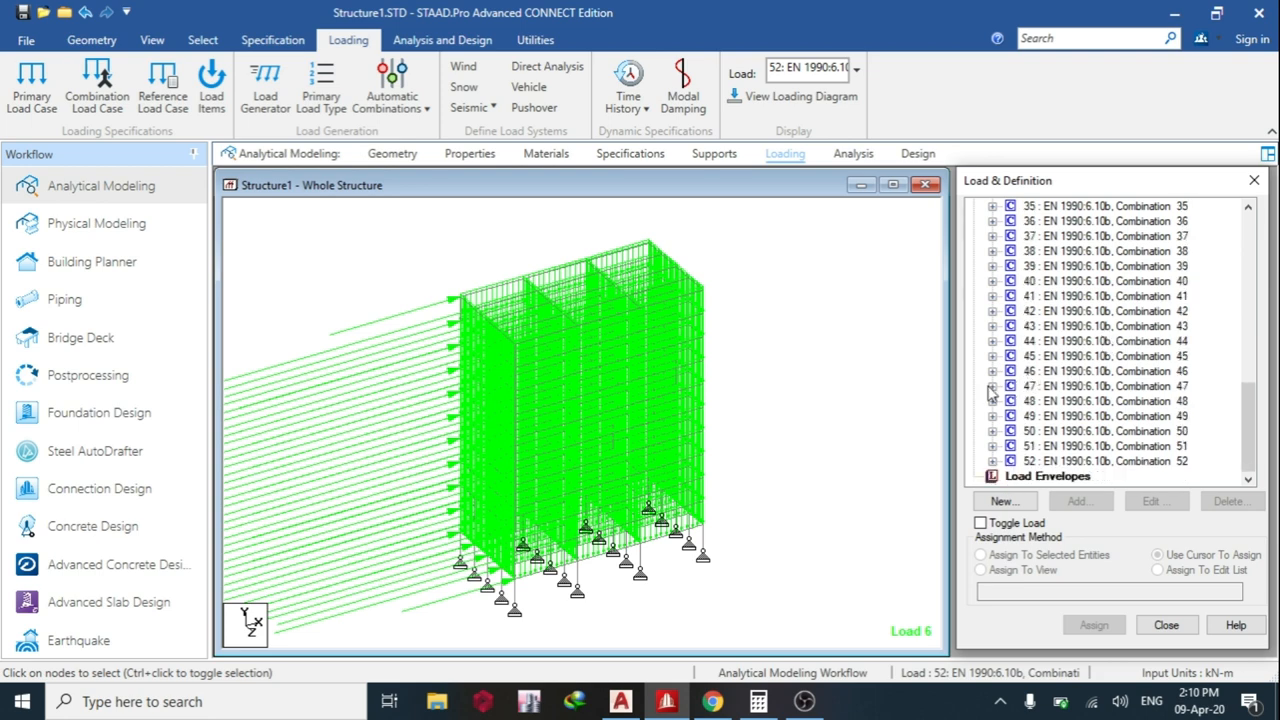
# - Inspect the factored Loads 1 and 3 in combination 47 and Load 2 in combination 28
pyautogui.click(992, 386)
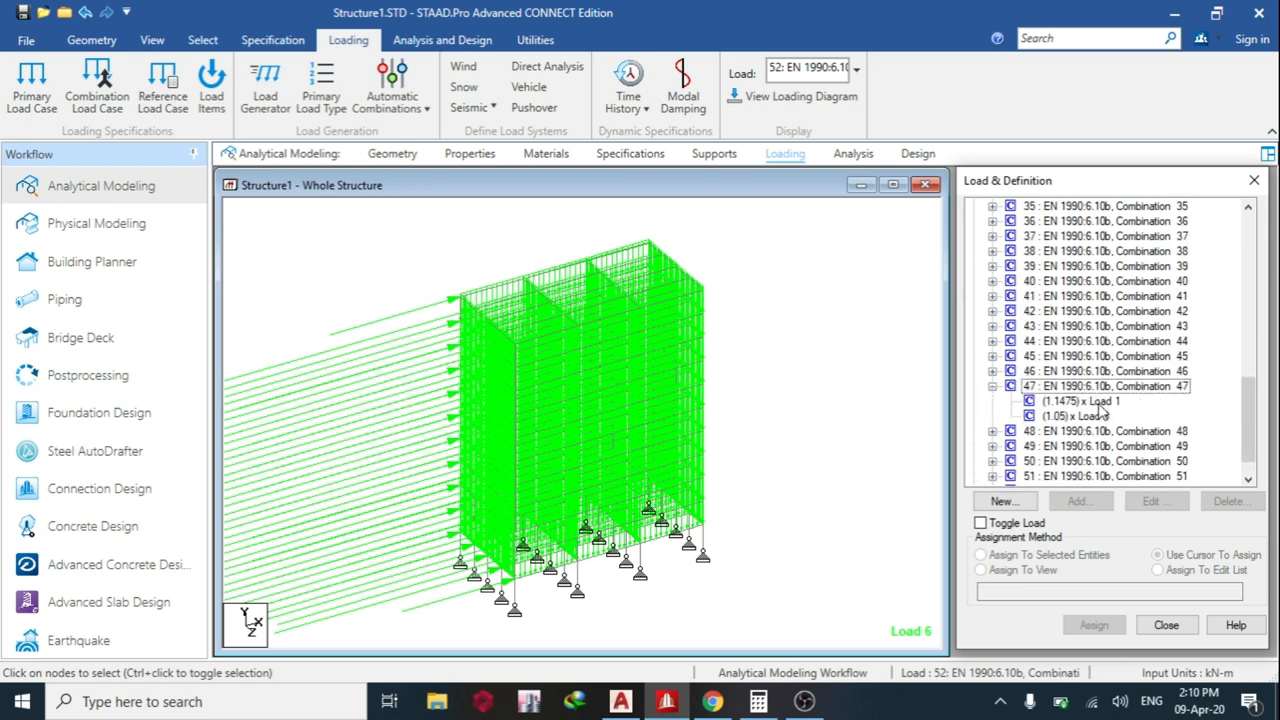
pyautogui.click(1080, 400)
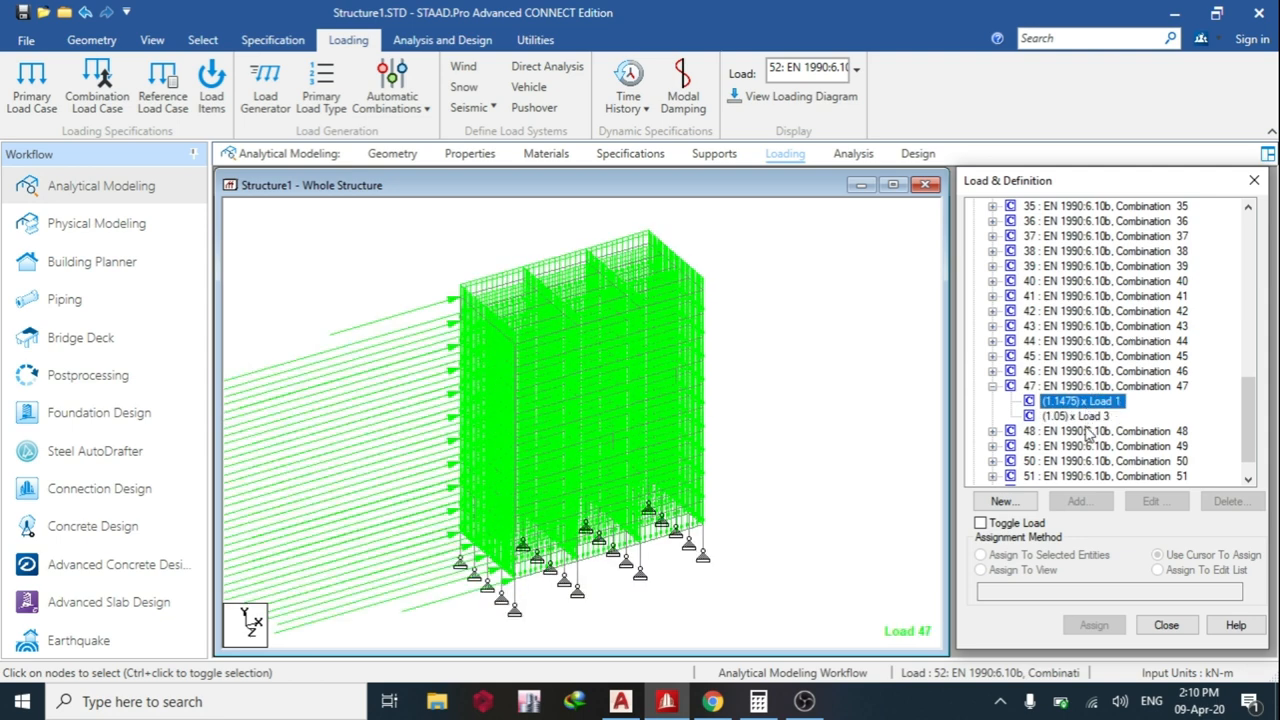
pyautogui.click(1080, 414)
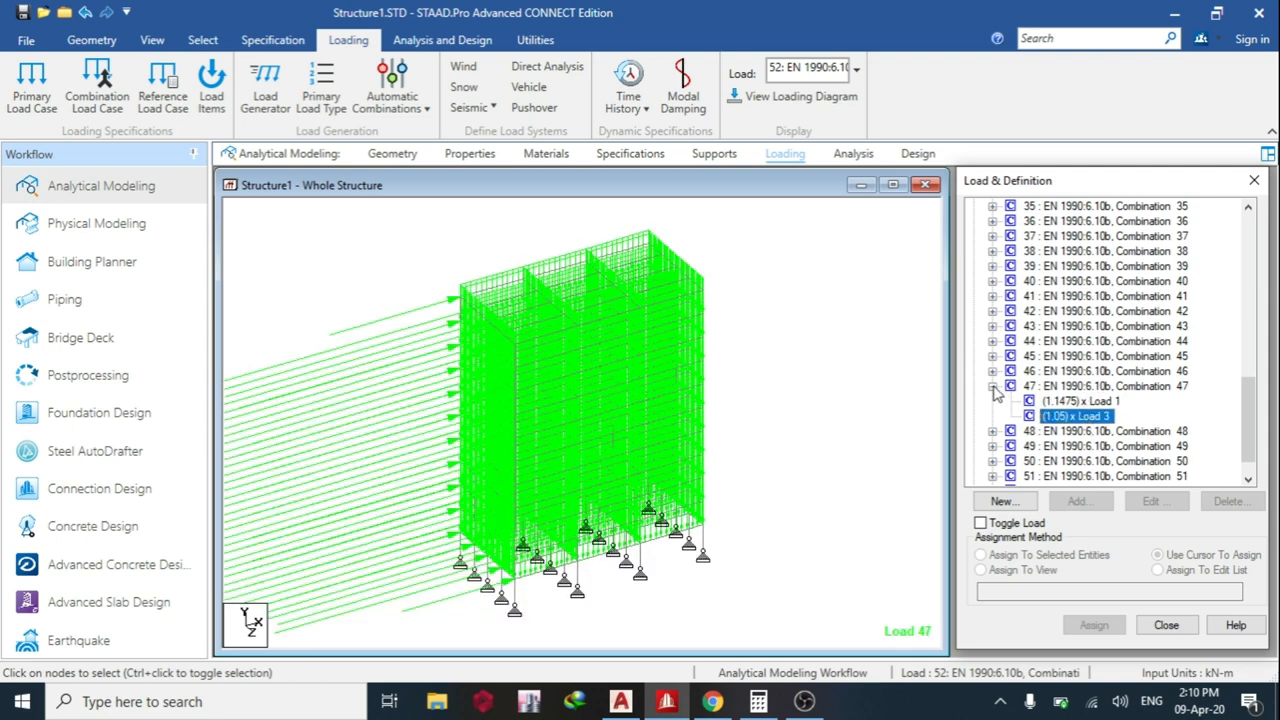
pyautogui.scroll(3)
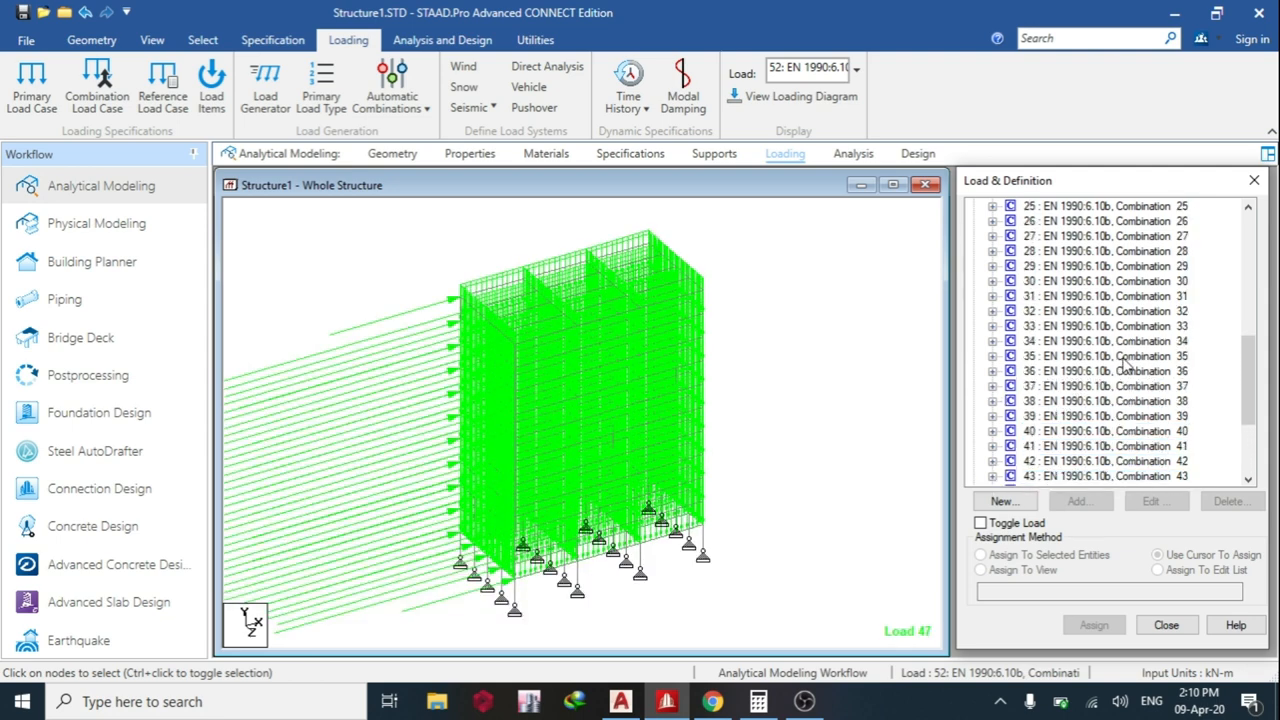
pyautogui.click(992, 326)
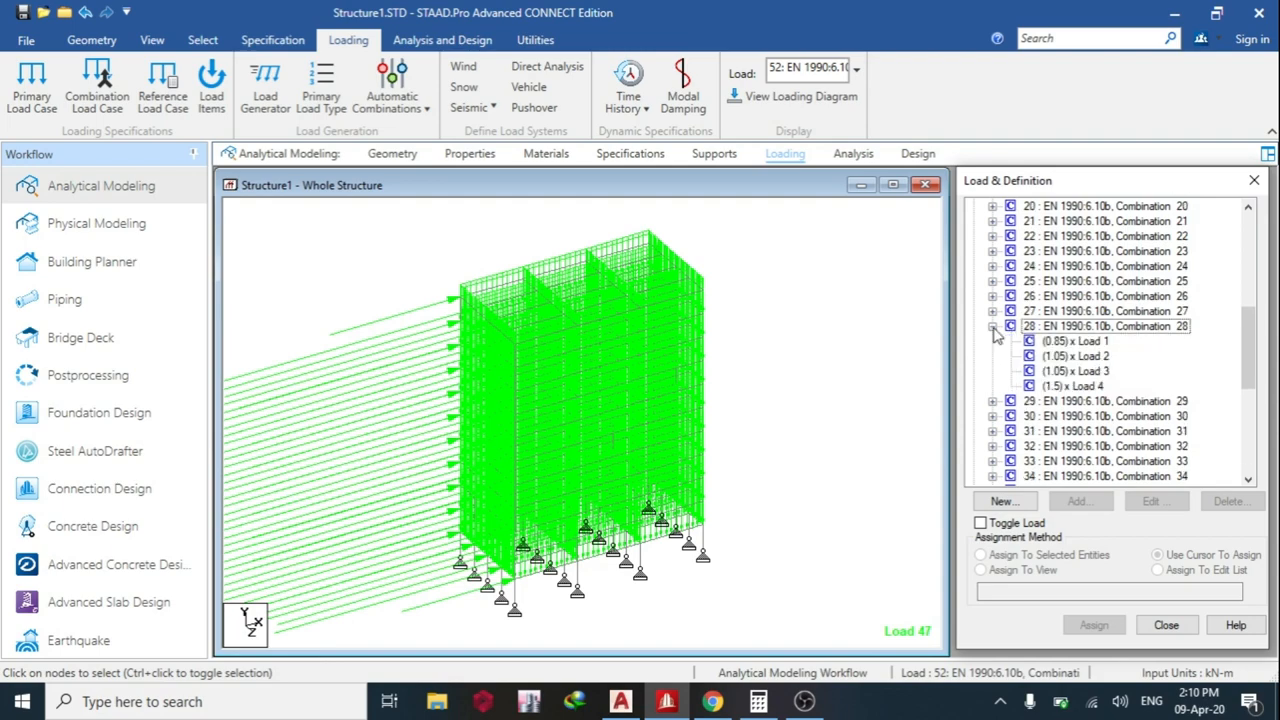
pyautogui.click(1076, 356)
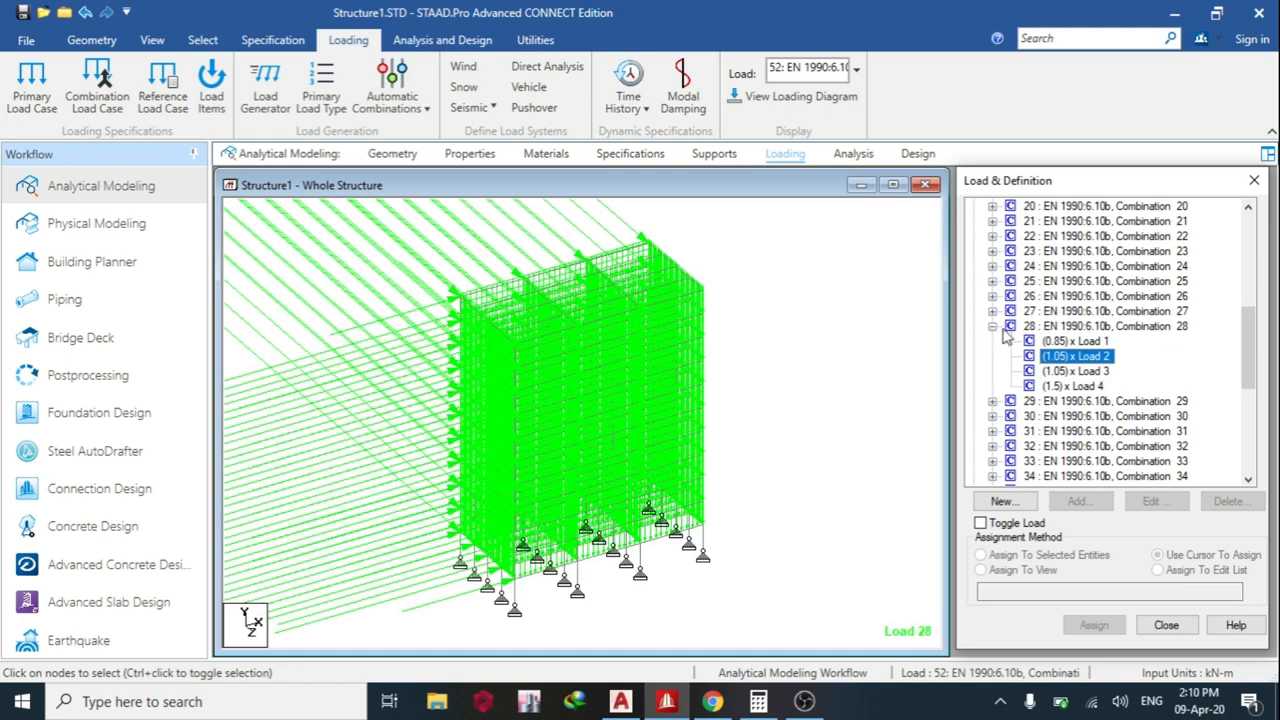
# - Run the analysis after saving, finishing with 0 errors, and choose Go to Post Processing Mode
pyautogui.click(1156, 500)
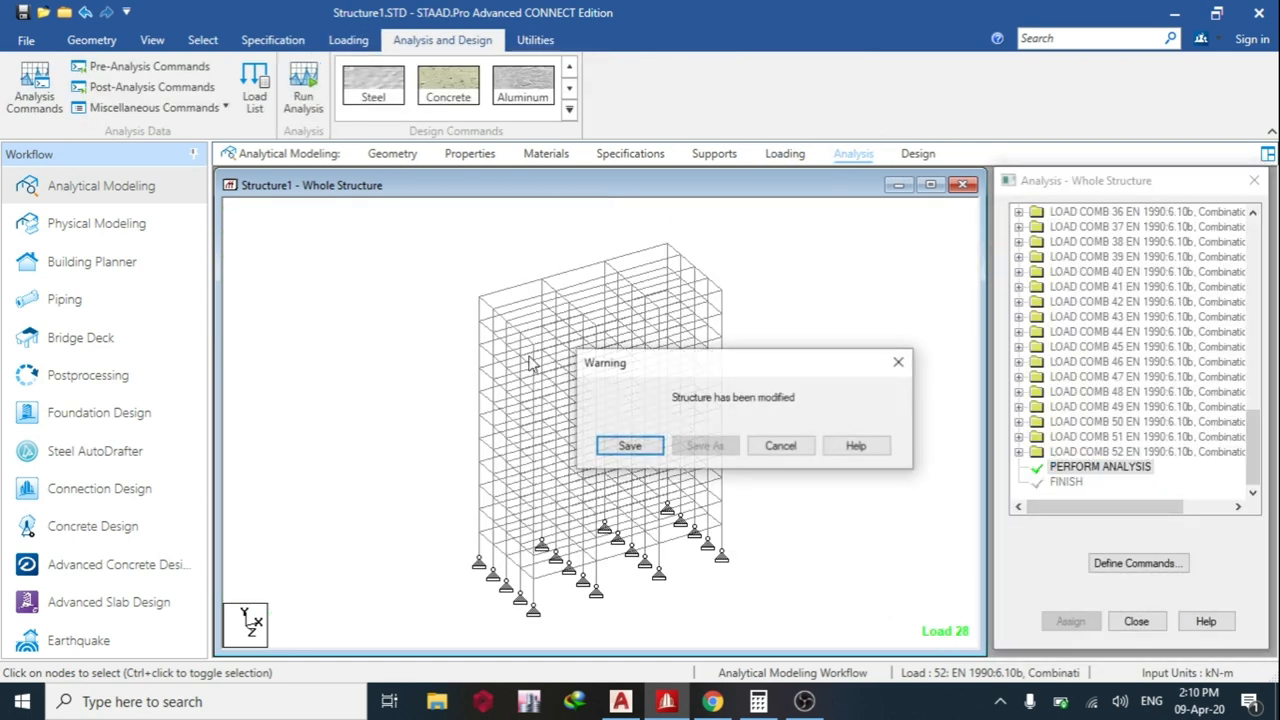
pyautogui.click(780, 444)
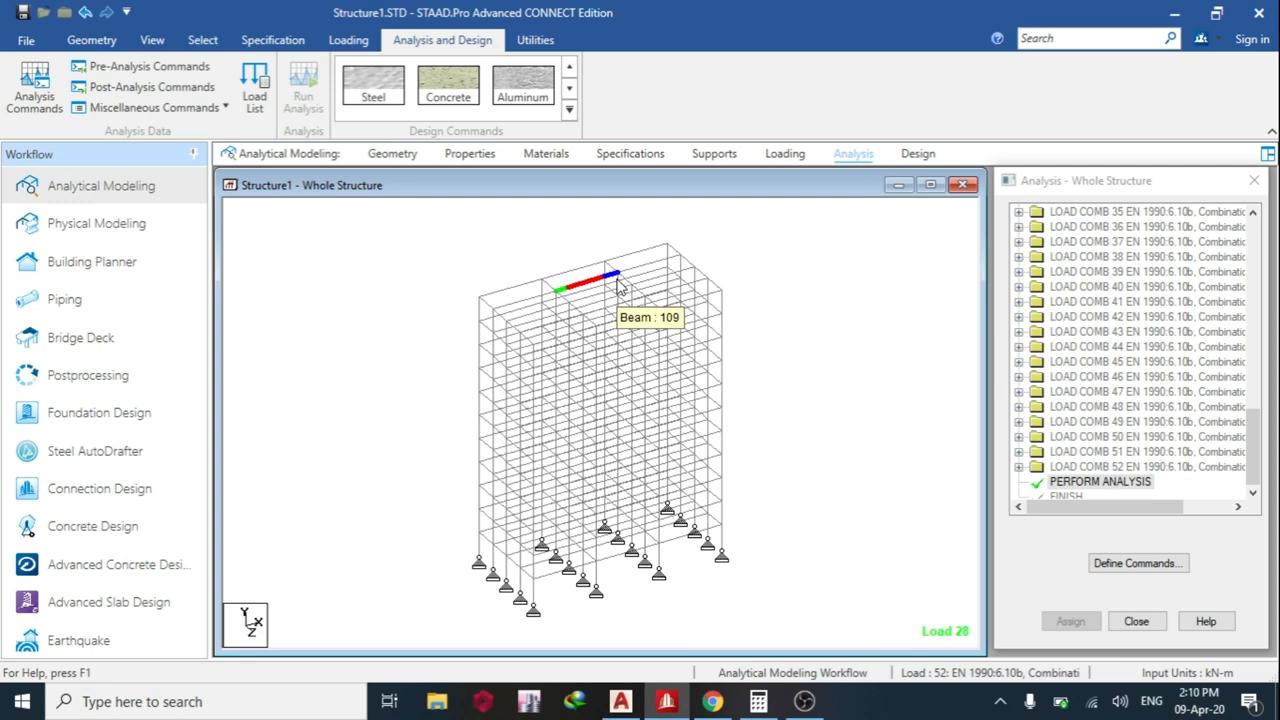
pyautogui.click(304, 84)
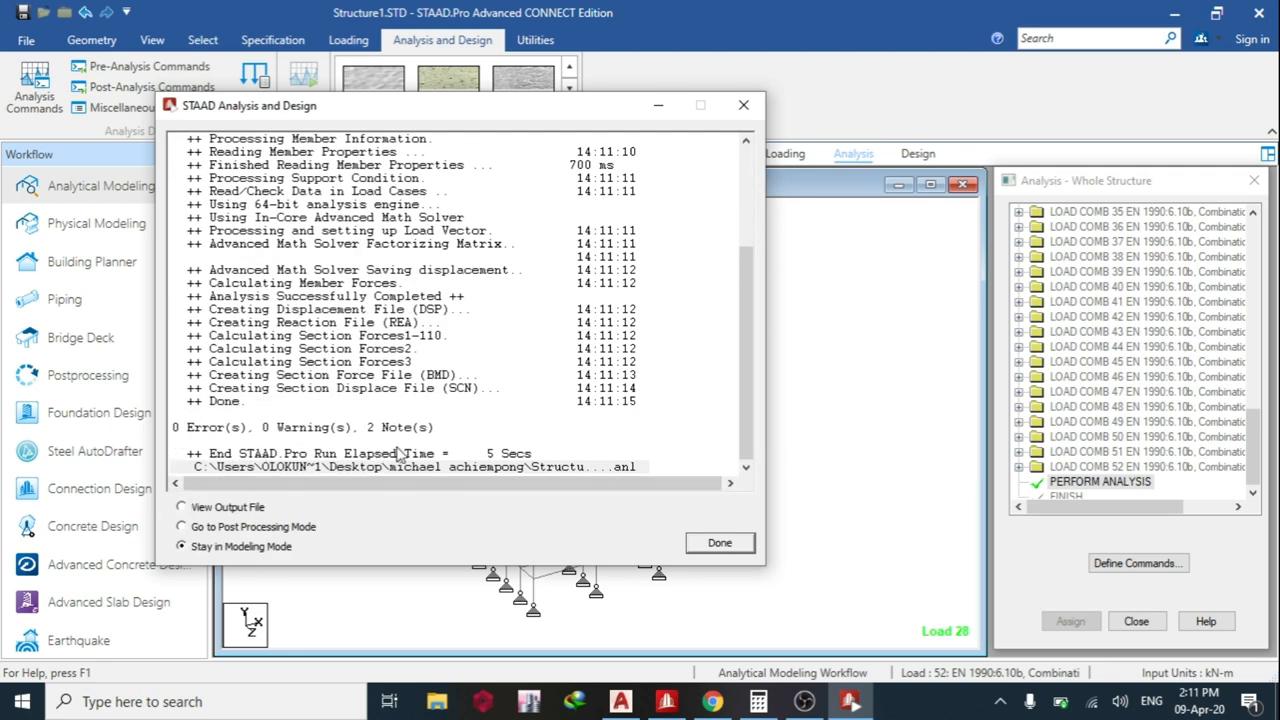
pyautogui.click(180, 528)
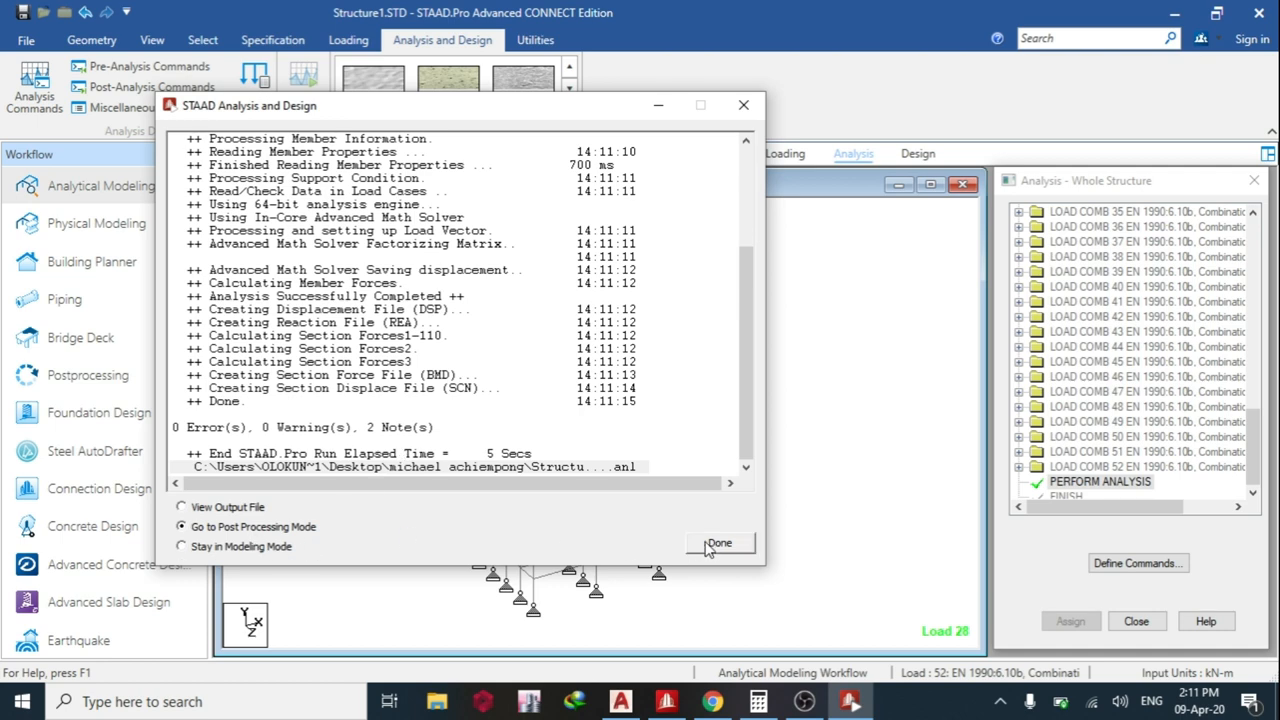
# - Enter Postprocessing with all load cases and show the Beam Results force tables
pyautogui.click(718, 544)
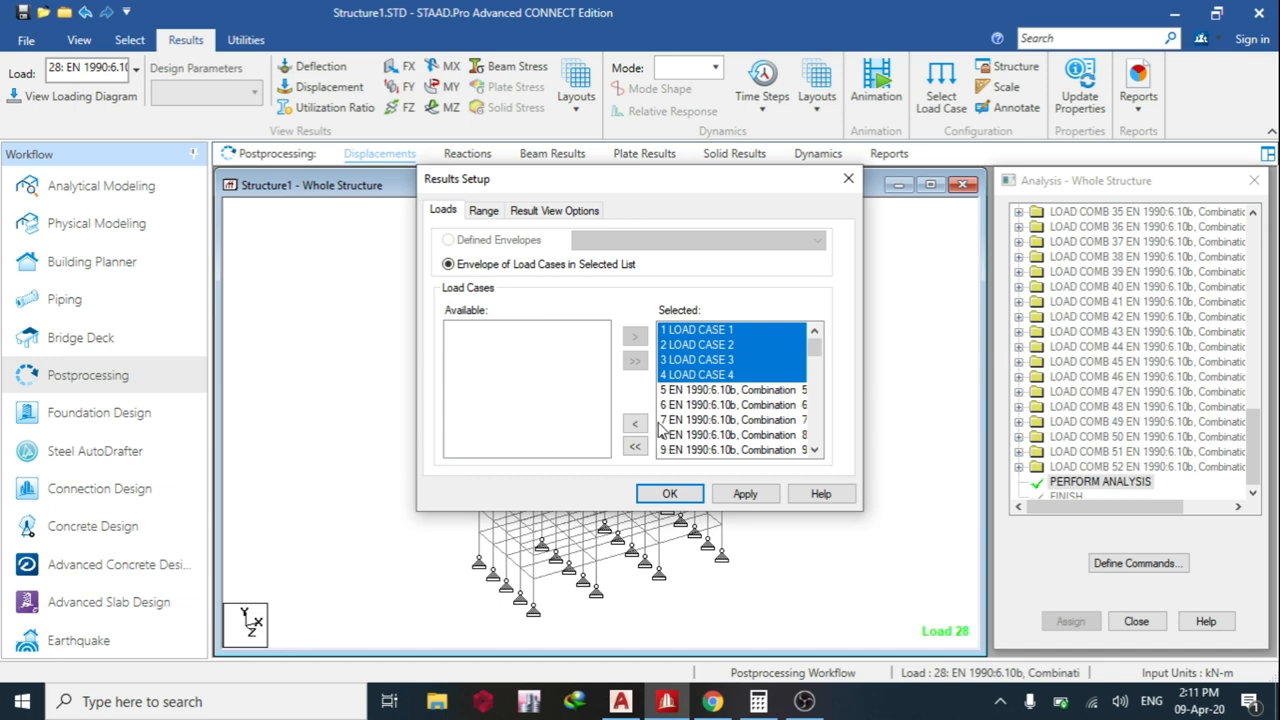
pyautogui.click(670, 492)
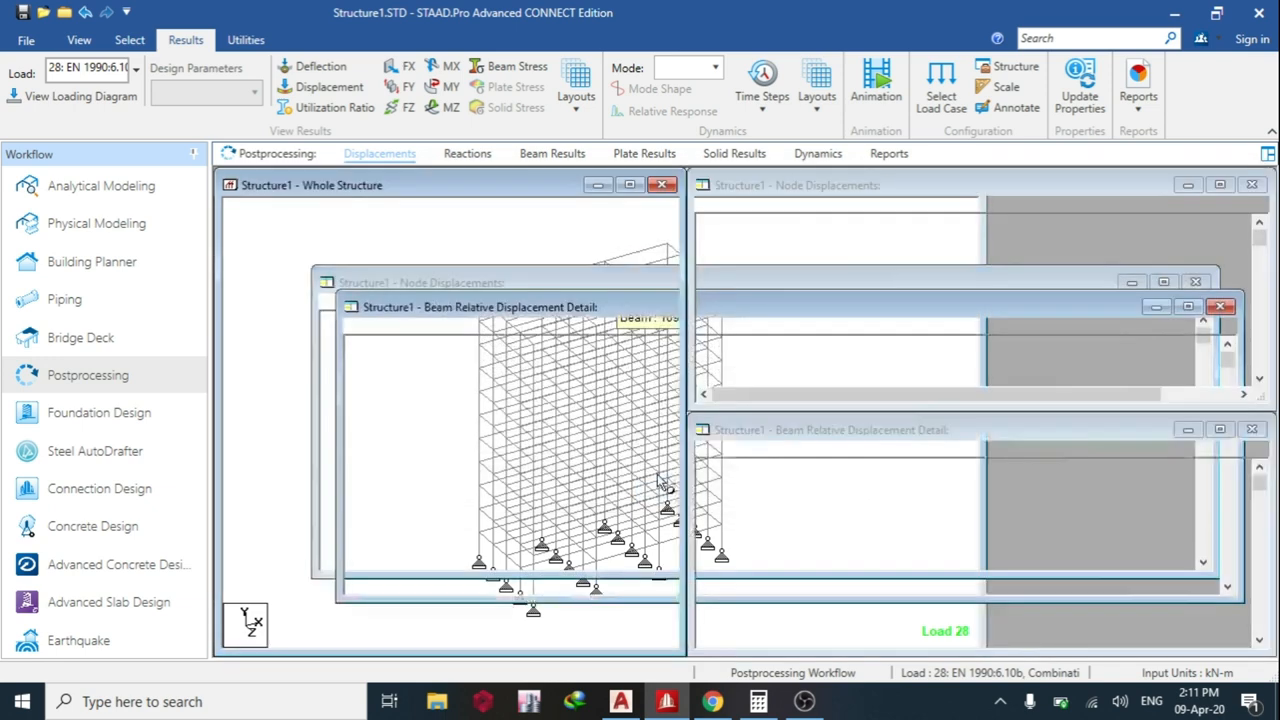
pyautogui.click(328, 86)
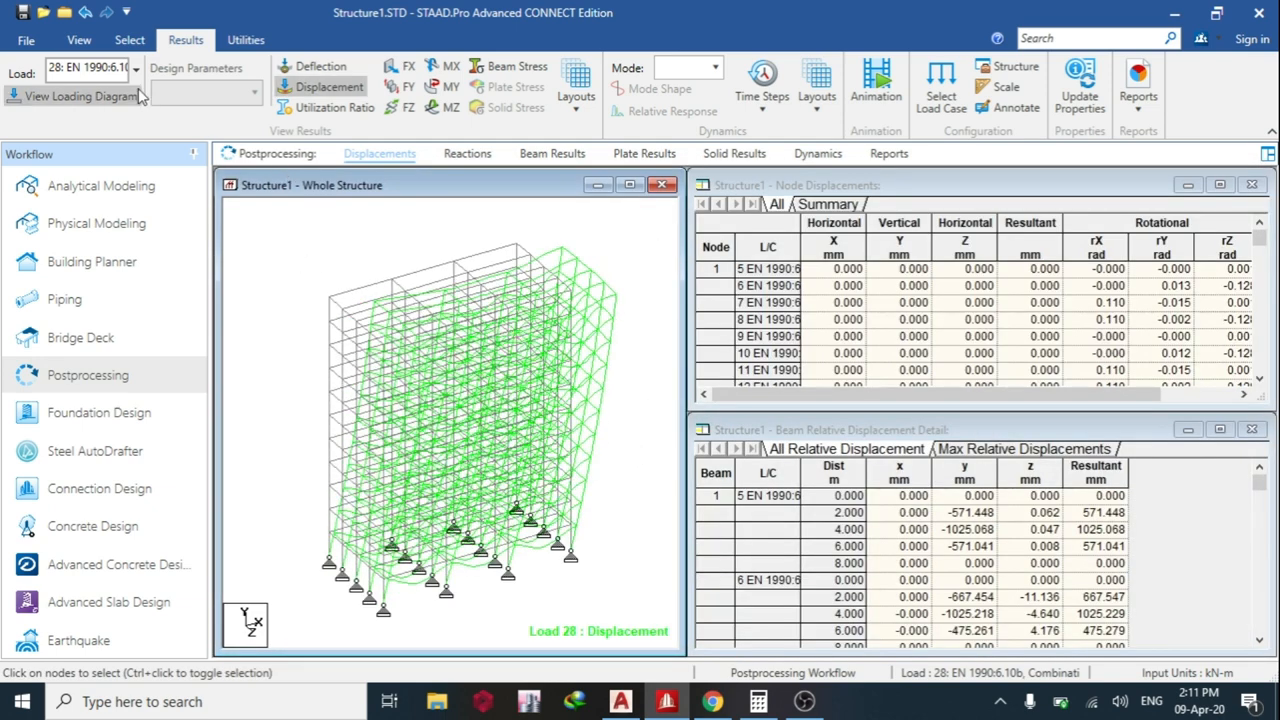
pyautogui.moveTo(504, 224)
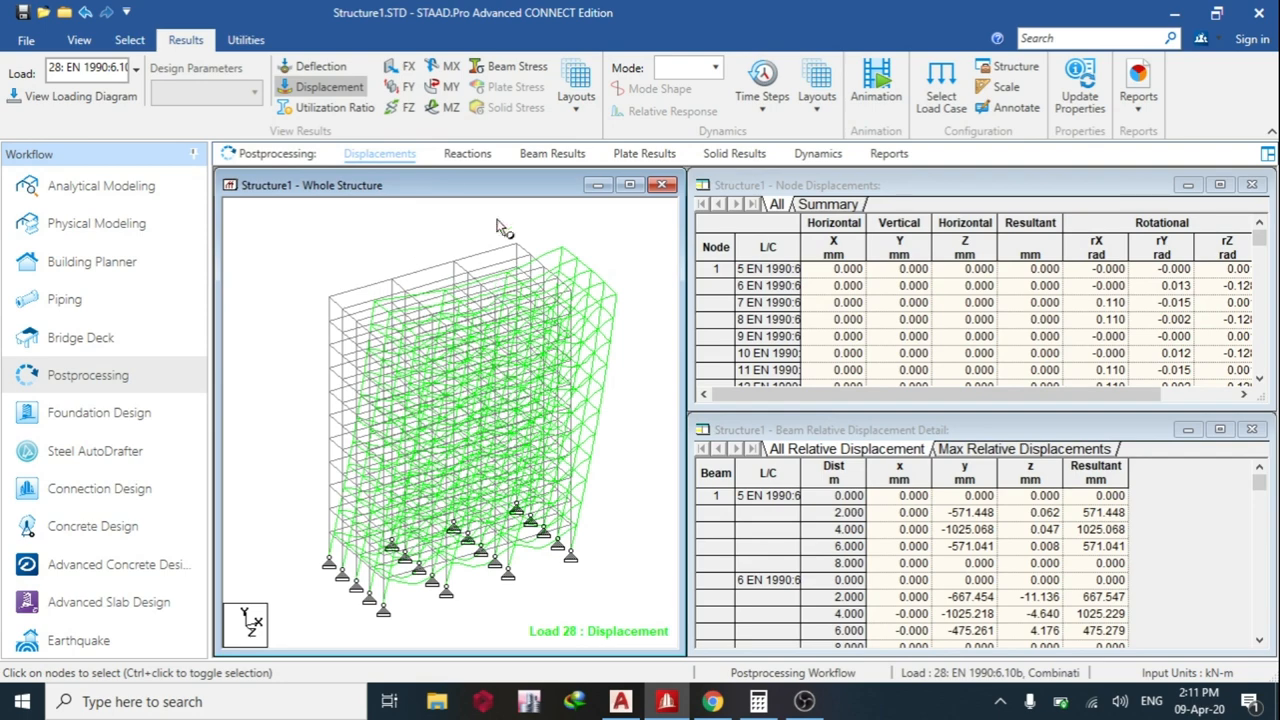
pyautogui.moveTo(552, 152)
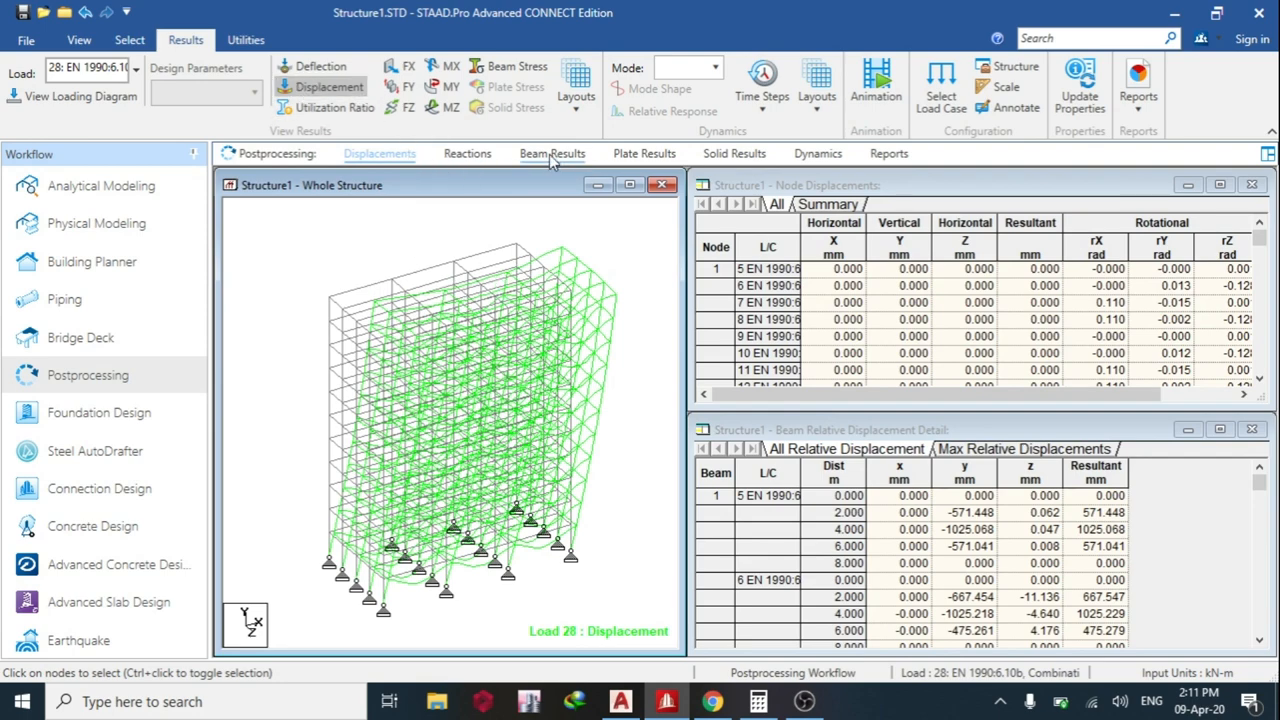
pyautogui.click(552, 152)
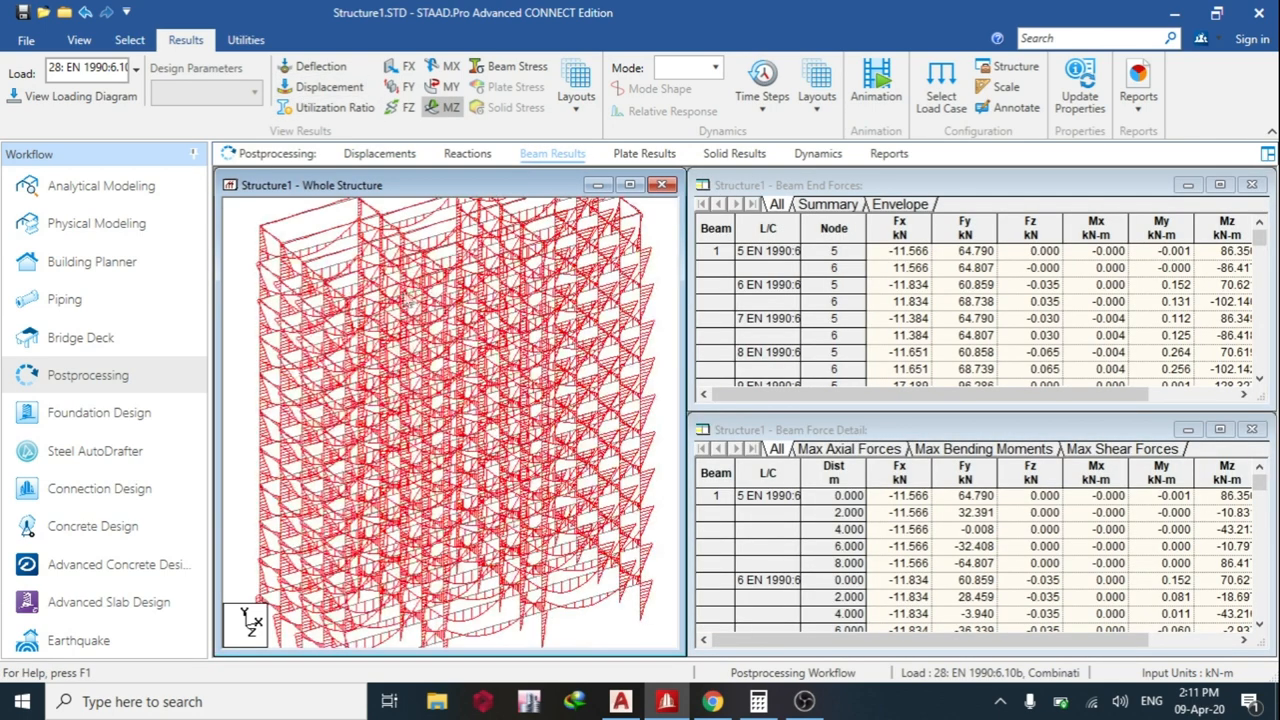
# - Filter the Select Load list to combinations and display results for combination case 25
pyautogui.click(136, 68)
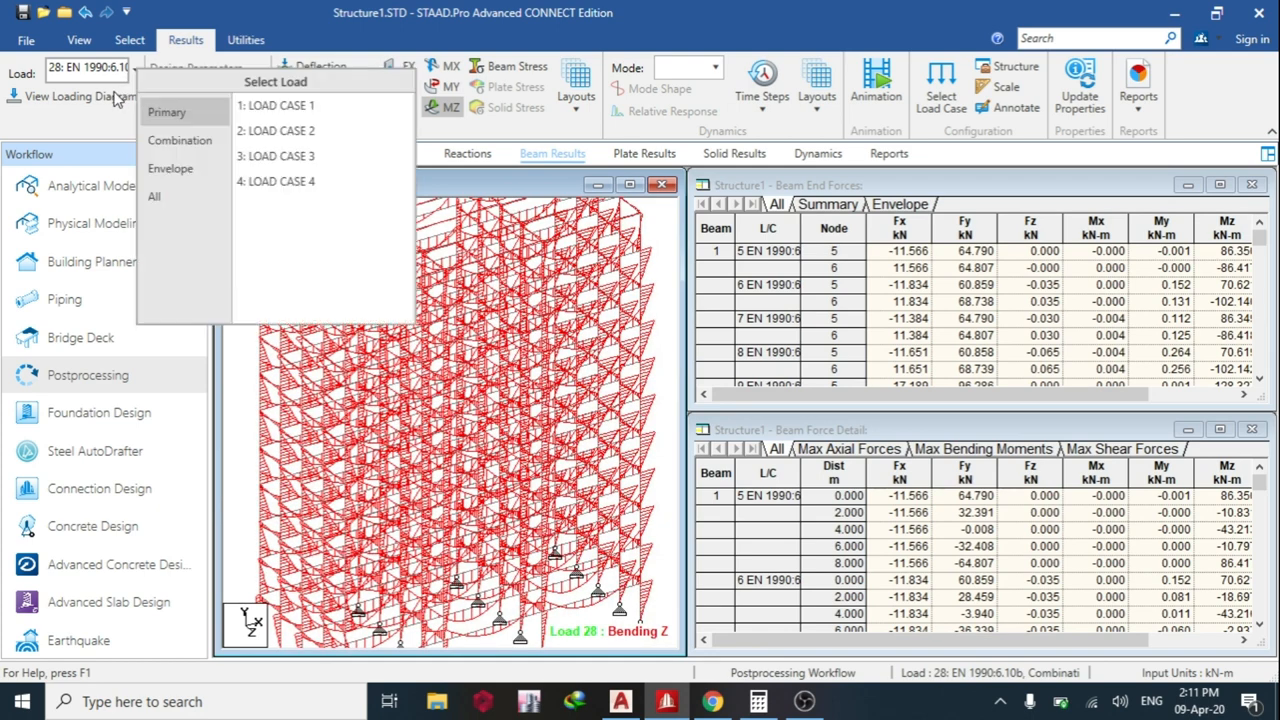
pyautogui.click(180, 140)
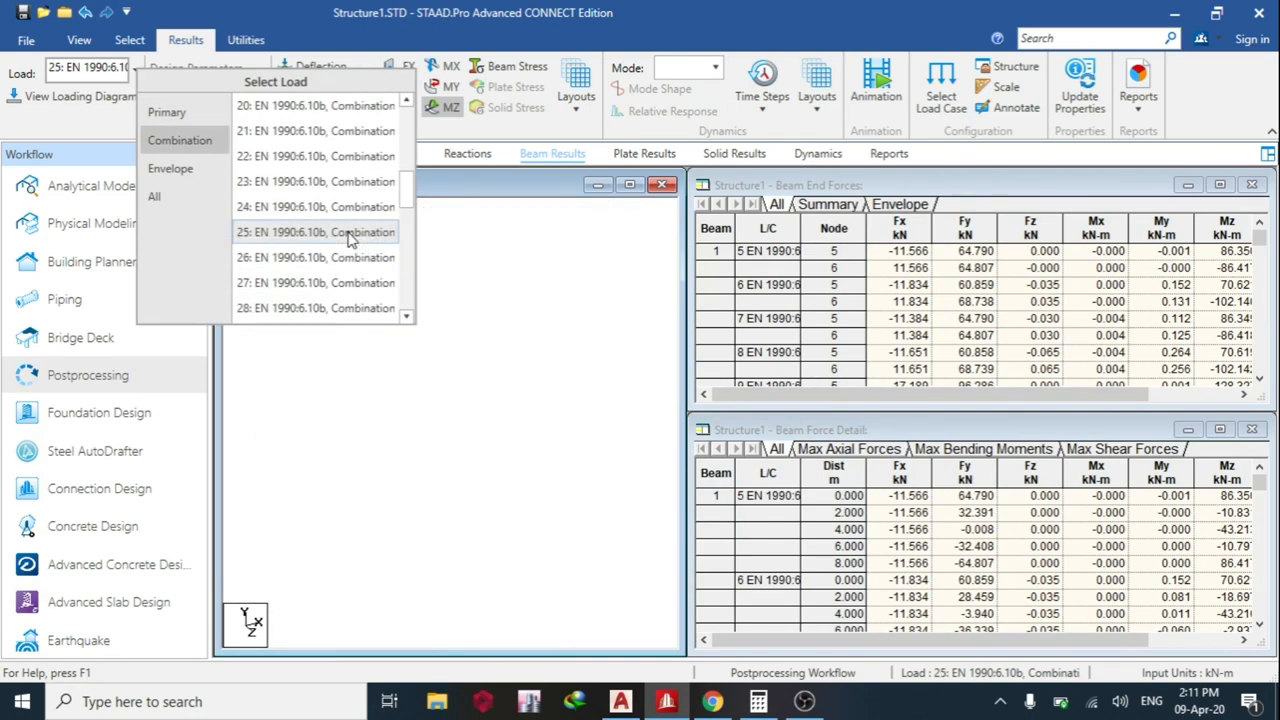
pyautogui.click(316, 232)
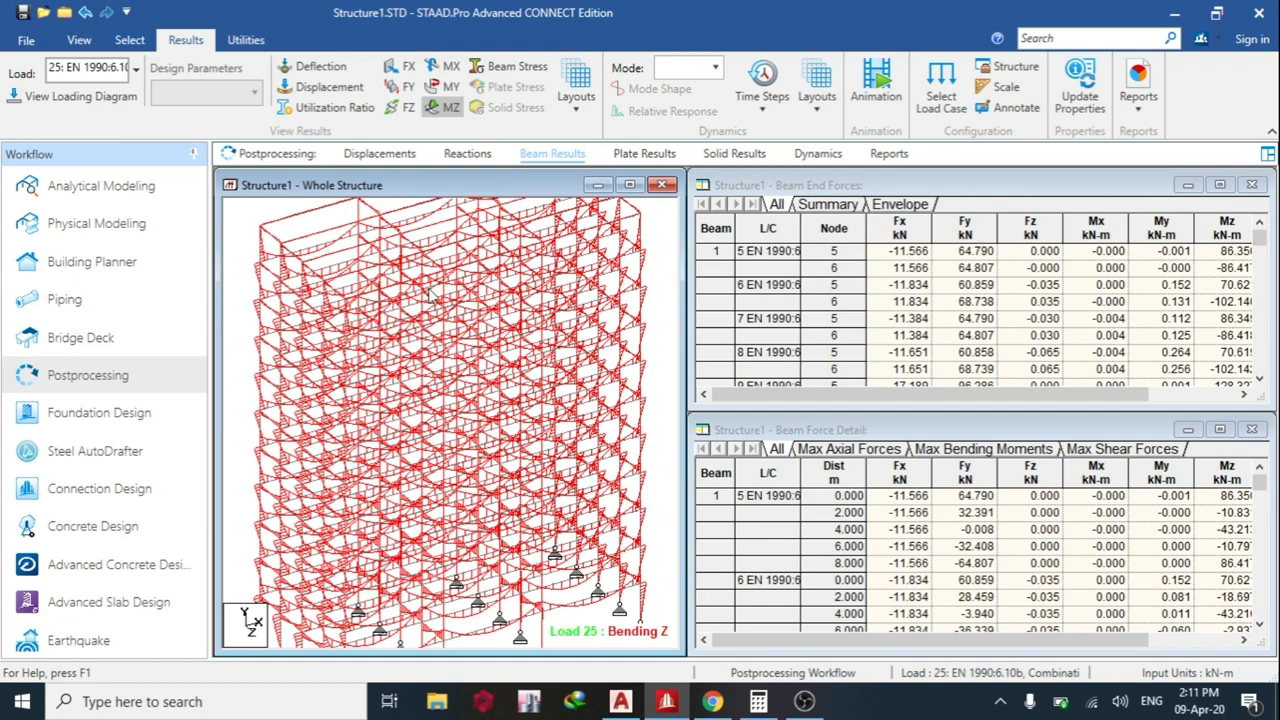